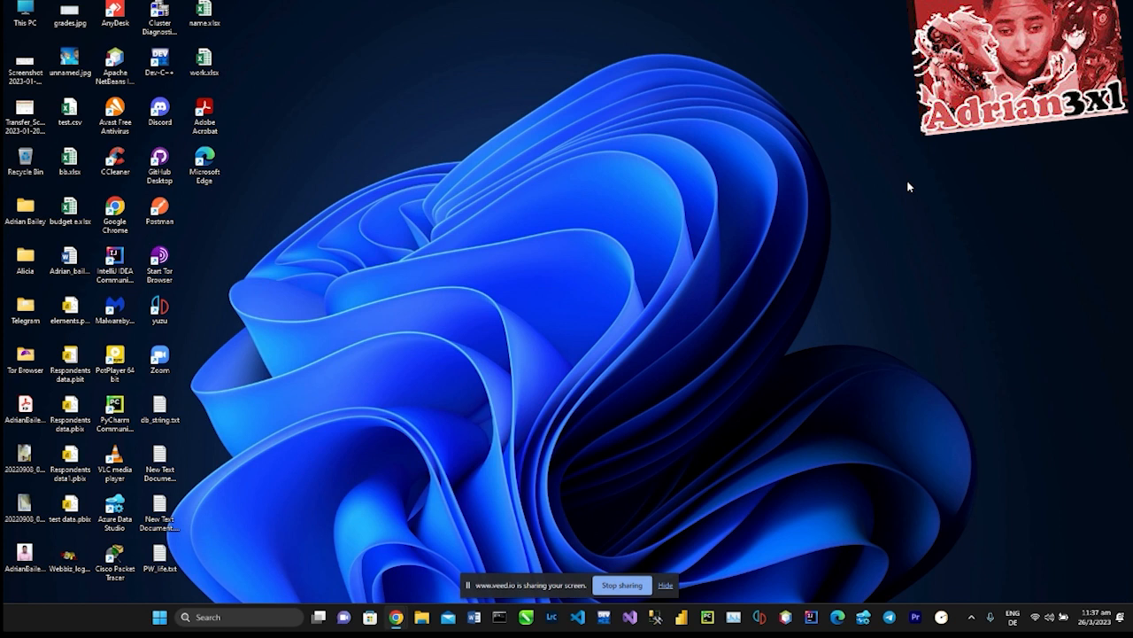
pyautogui.moveTo(907, 184)
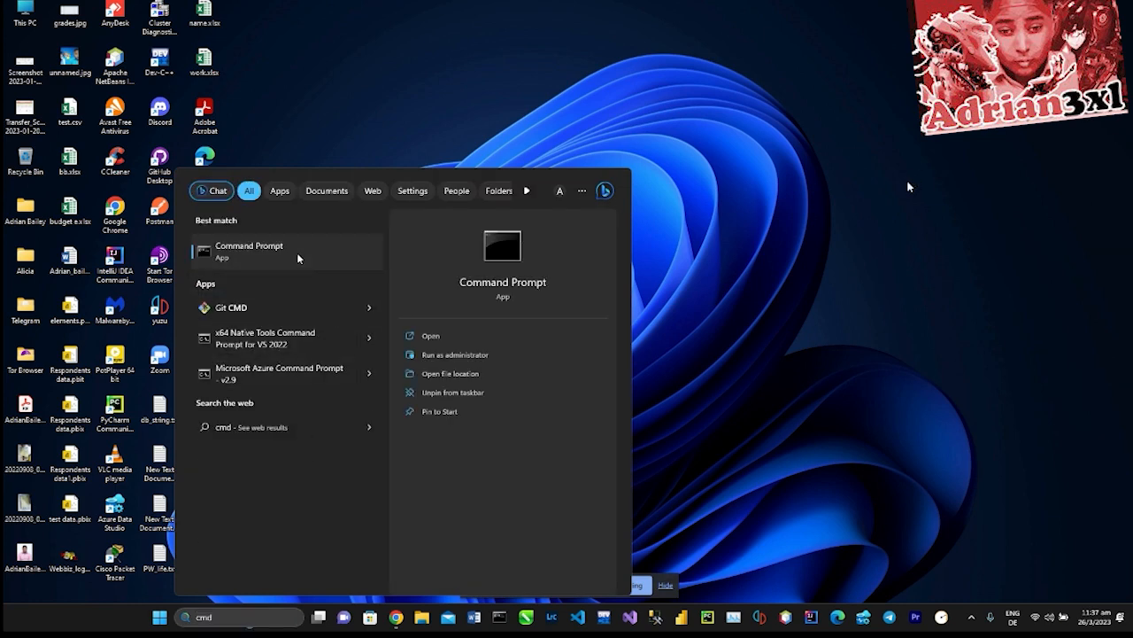
# - Run ipconfig in Command Prompt to read the Wi-Fi default gateway 192.168.0.1, then close it
pyautogui.click(248, 251)
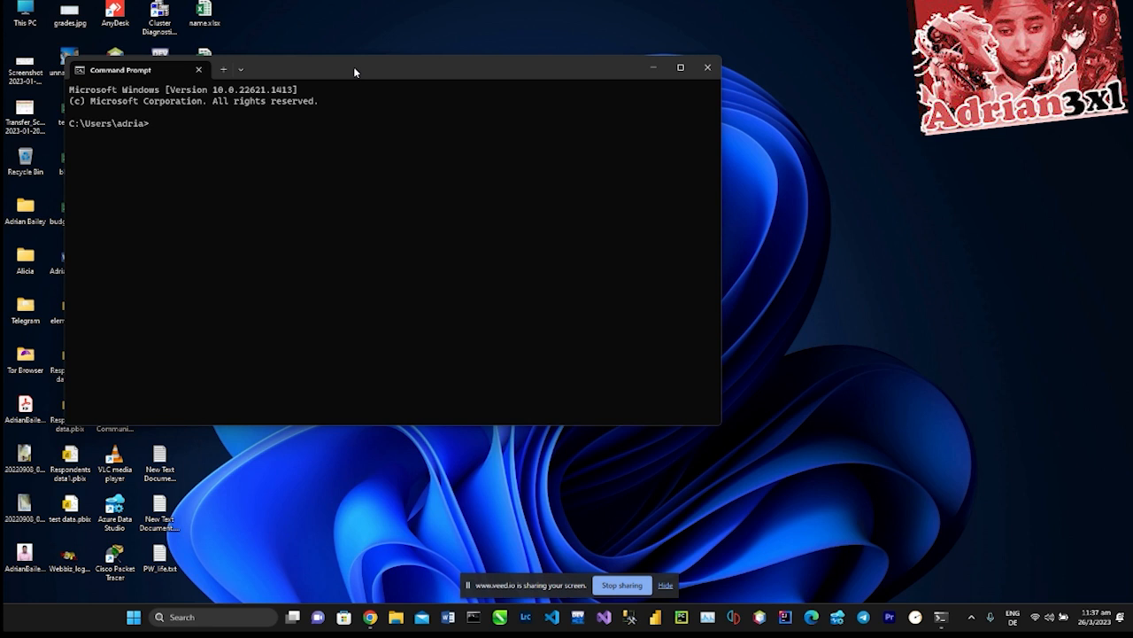
pyautogui.moveTo(354, 69); pyautogui.dragTo(563, 99)
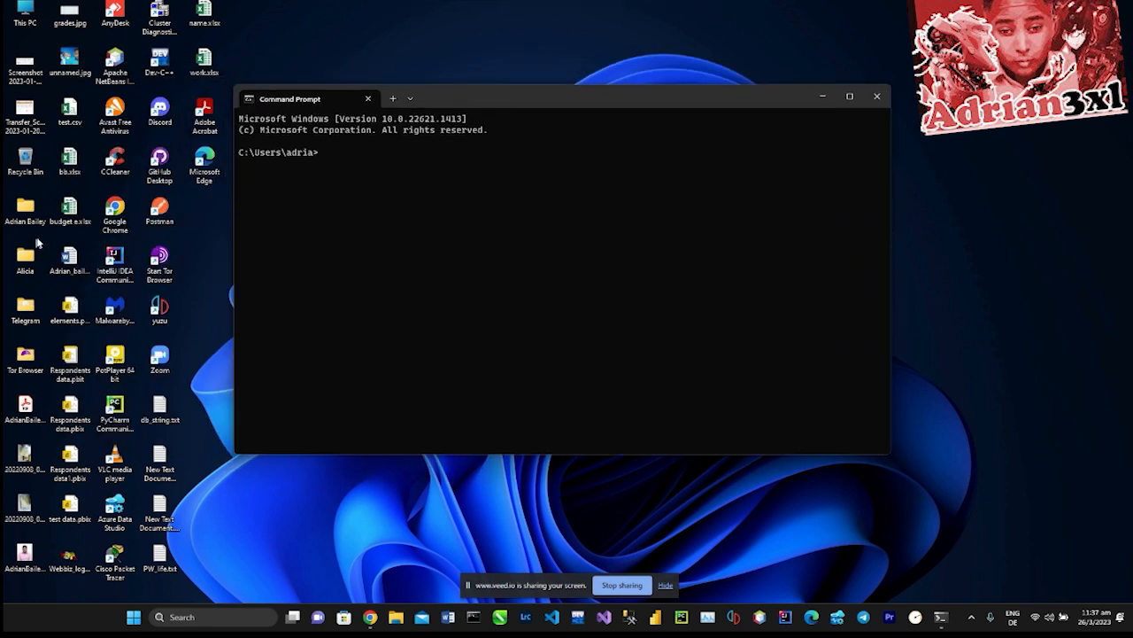
pyautogui.write('ipco')
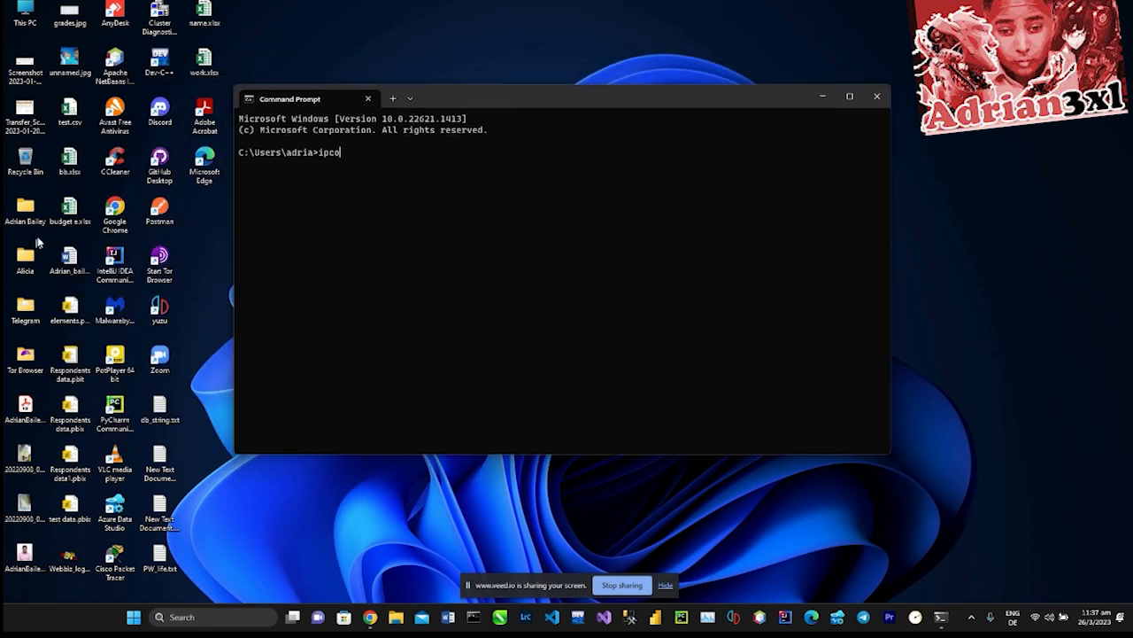
pyautogui.write('nfig')
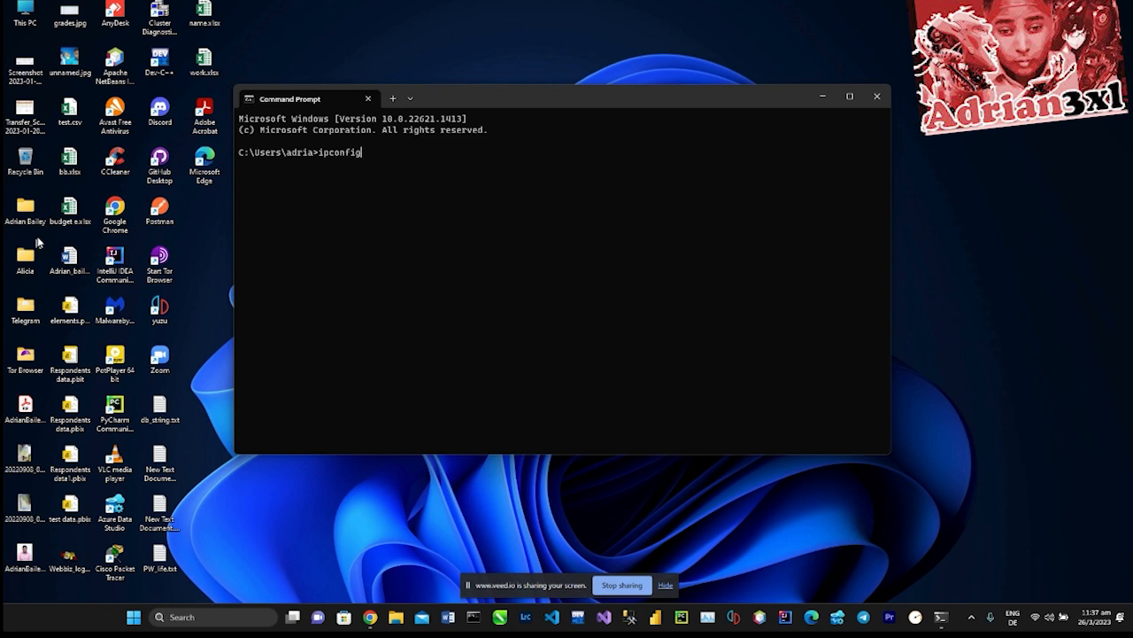
pyautogui.press('enter')
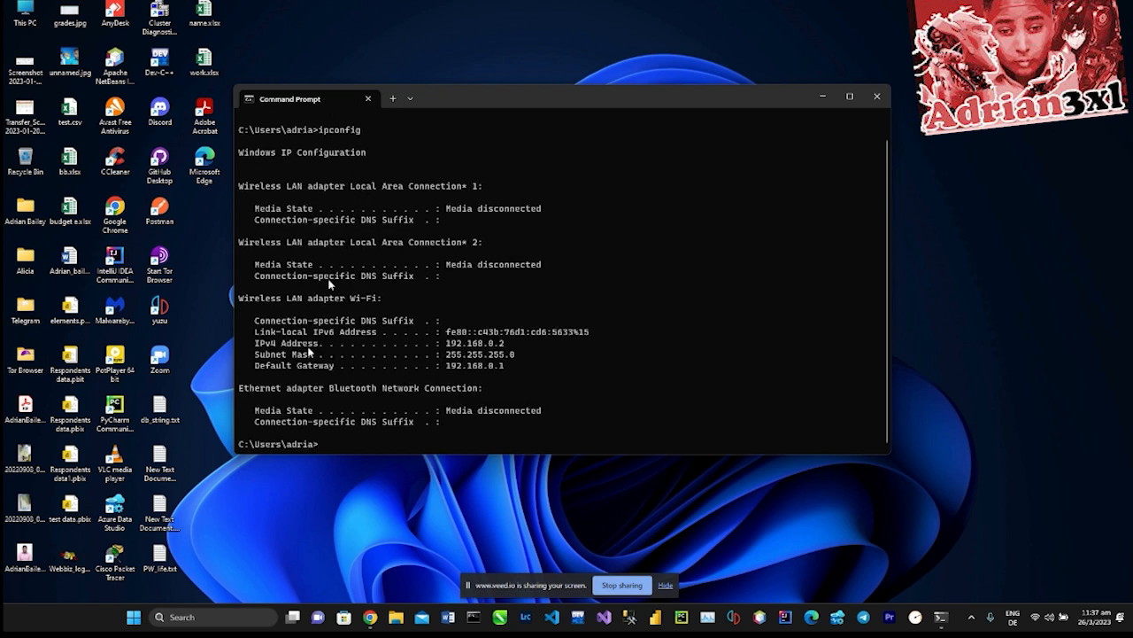
pyautogui.moveTo(262, 372)
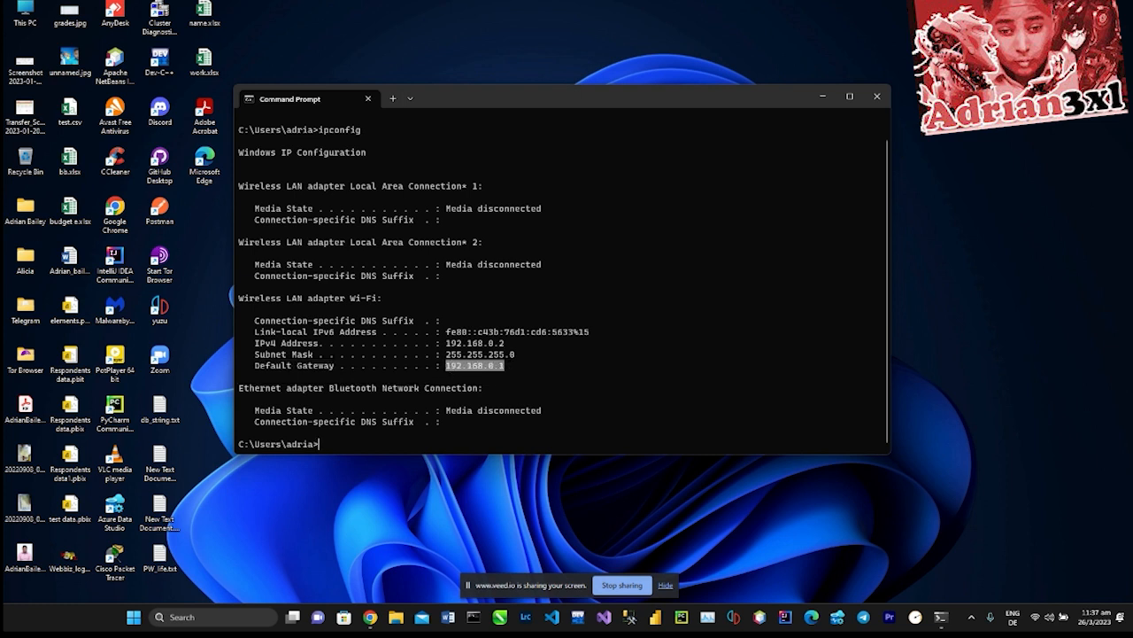
pyautogui.moveTo(184, 416)
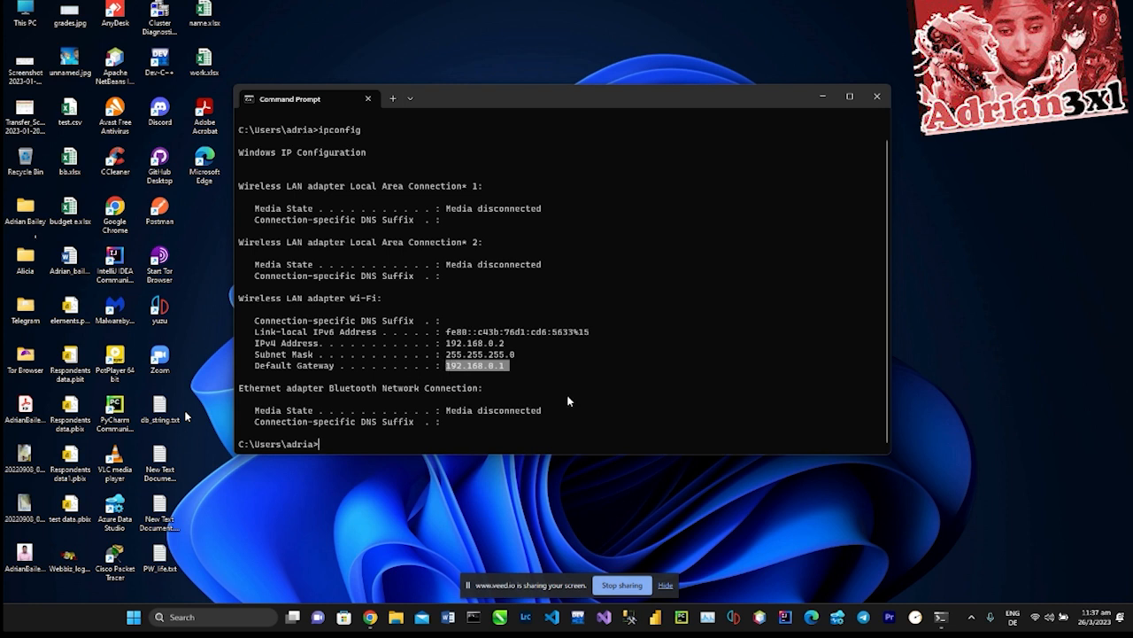
pyautogui.press('enter')
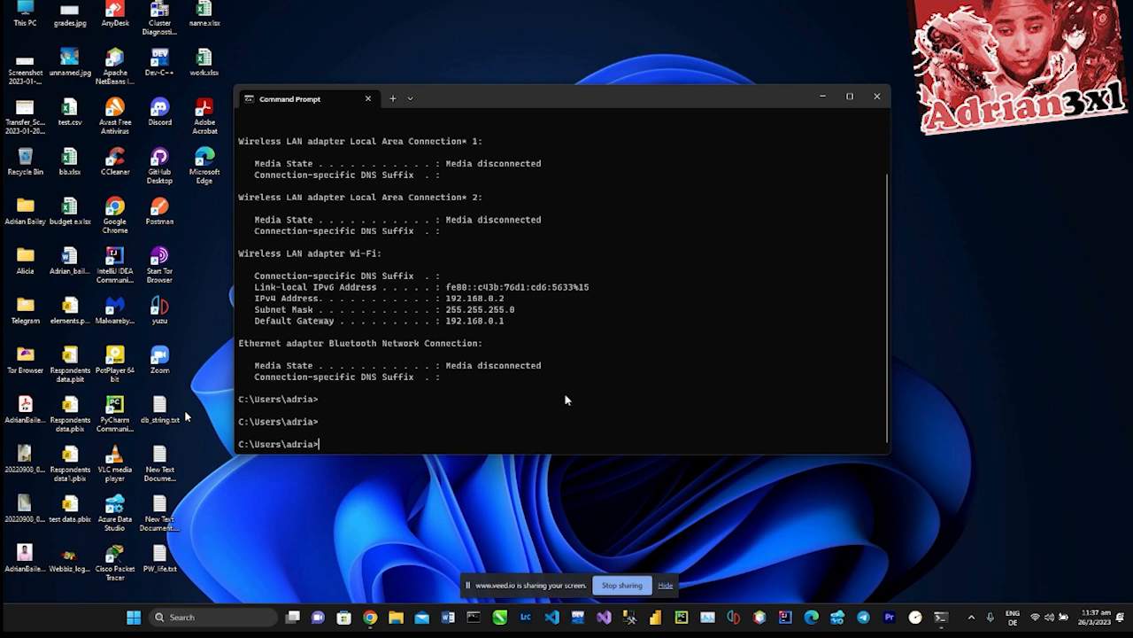
pyautogui.click(877, 96)
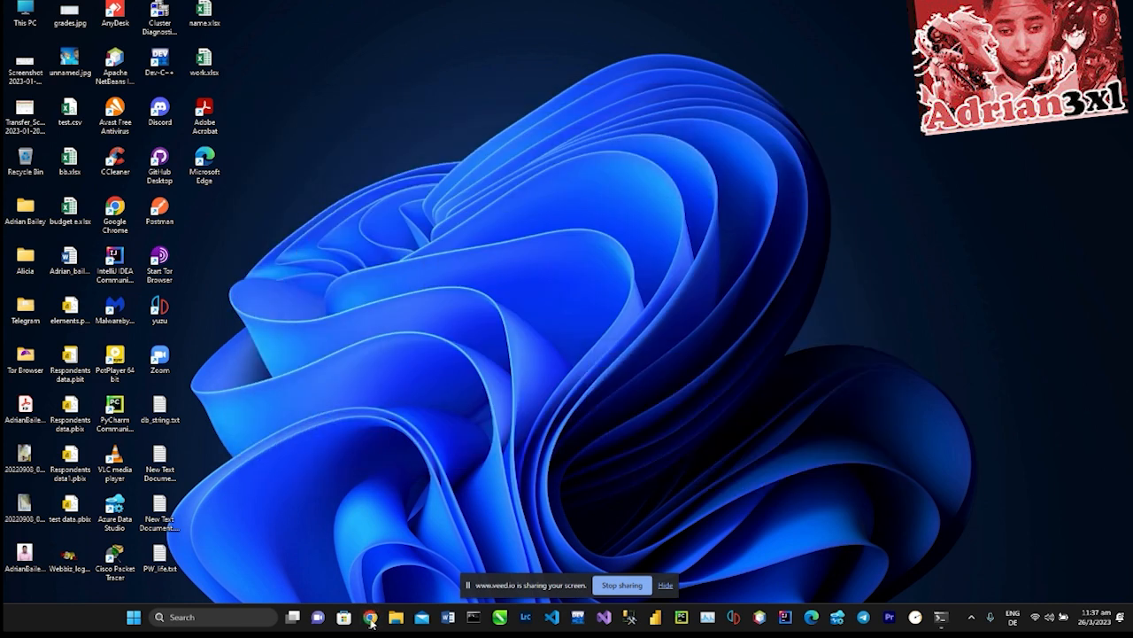
# - Launch Chrome and enter the gateway address 192.168.0.1 in the address bar
pyautogui.click(368, 616)
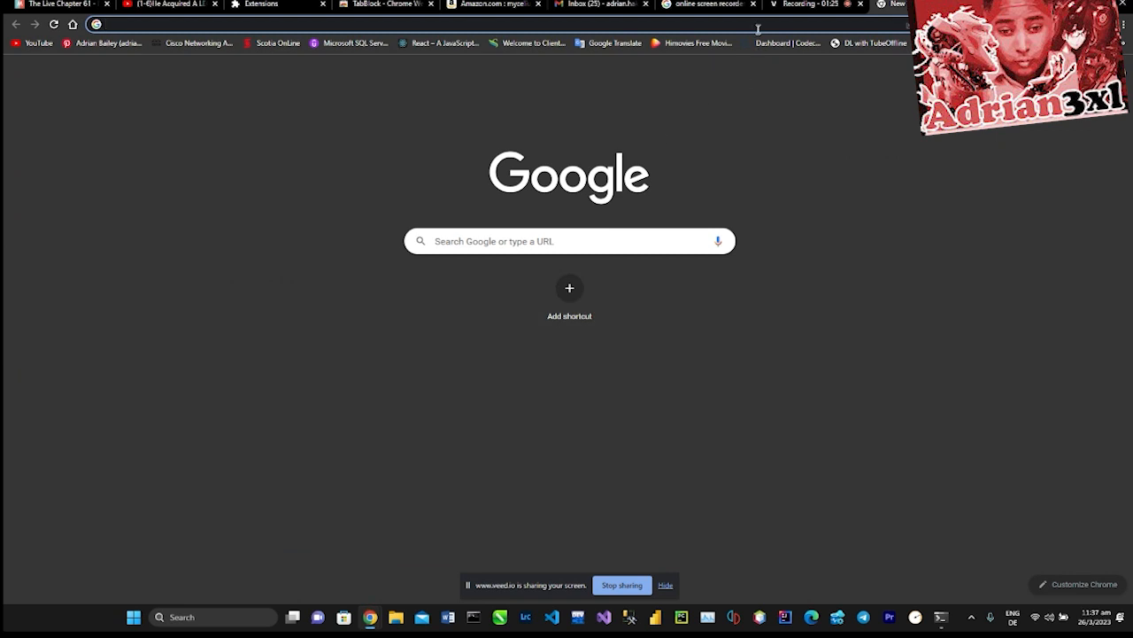
pyautogui.write('192.168.0.1')
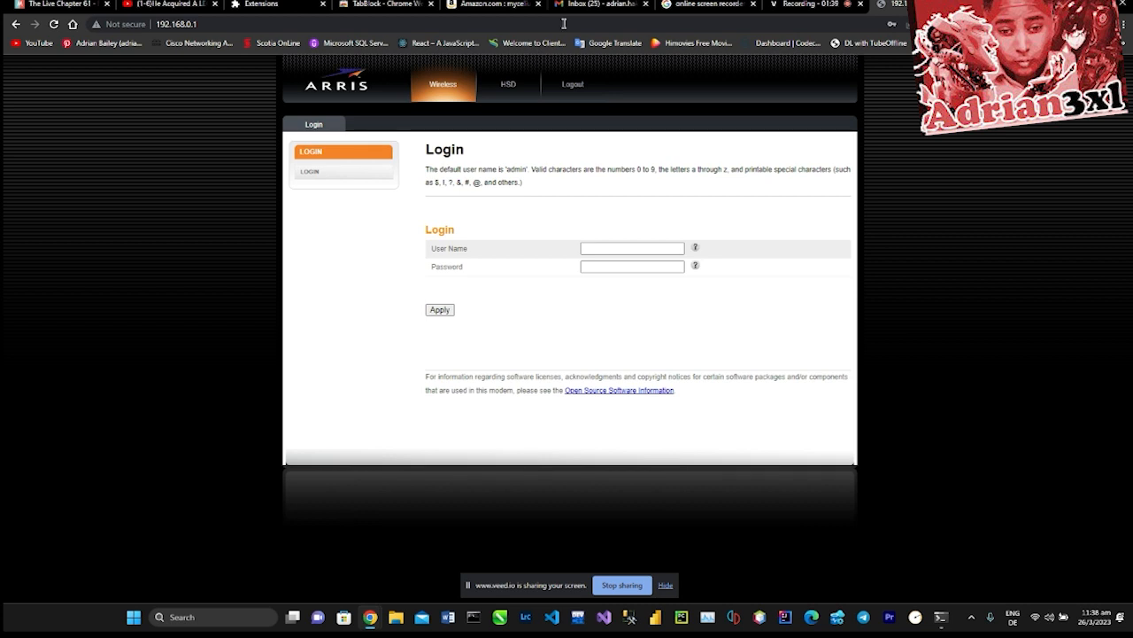
# - Focus the User Name field so Chrome offers the saved ARRIS login
pyautogui.click(631, 248)
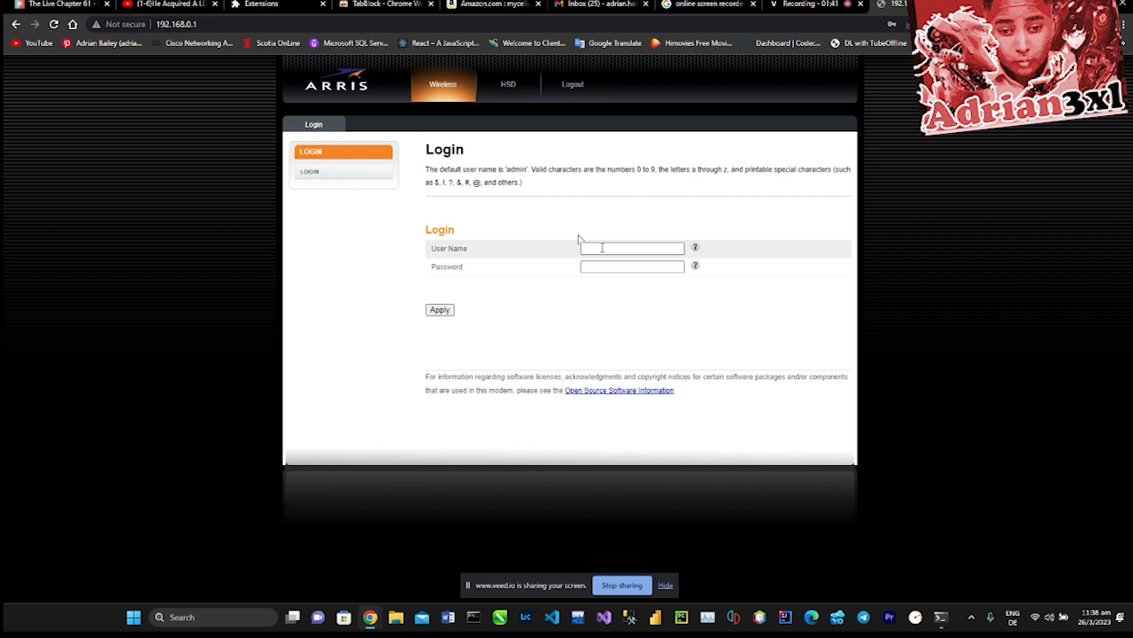
pyautogui.click(630, 248)
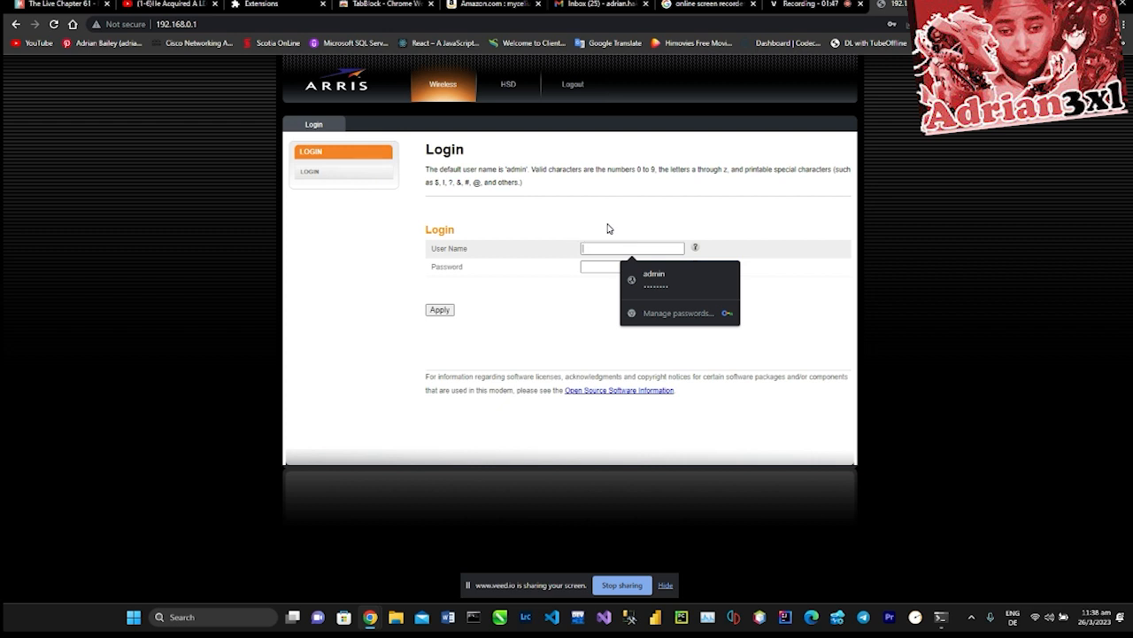
pyautogui.moveTo(580, 237)
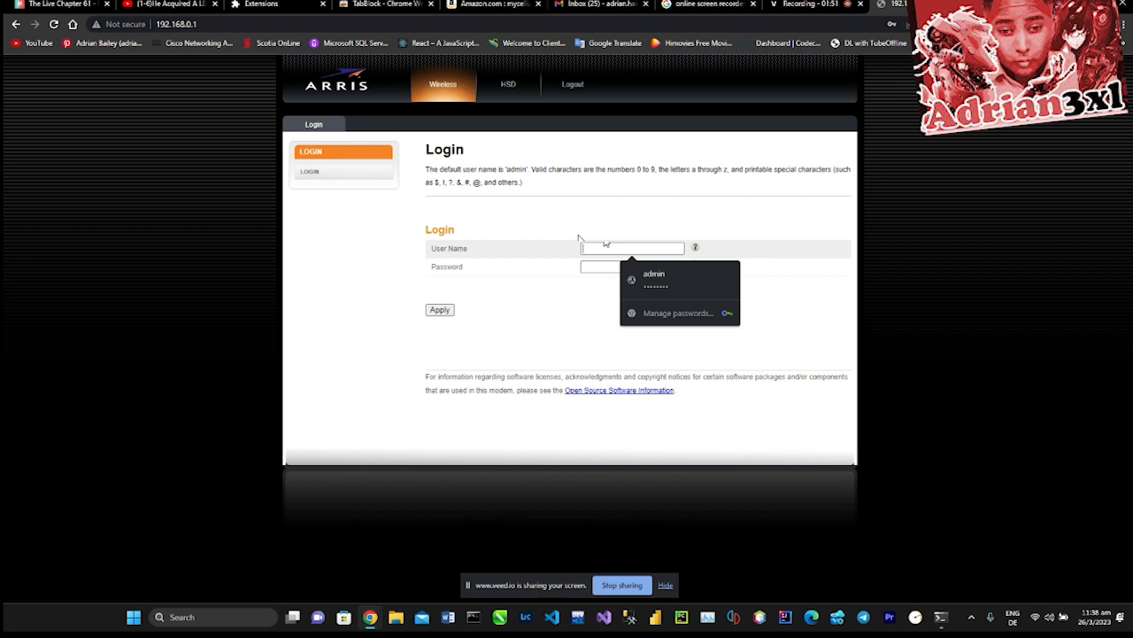
pyautogui.moveTo(610, 231)
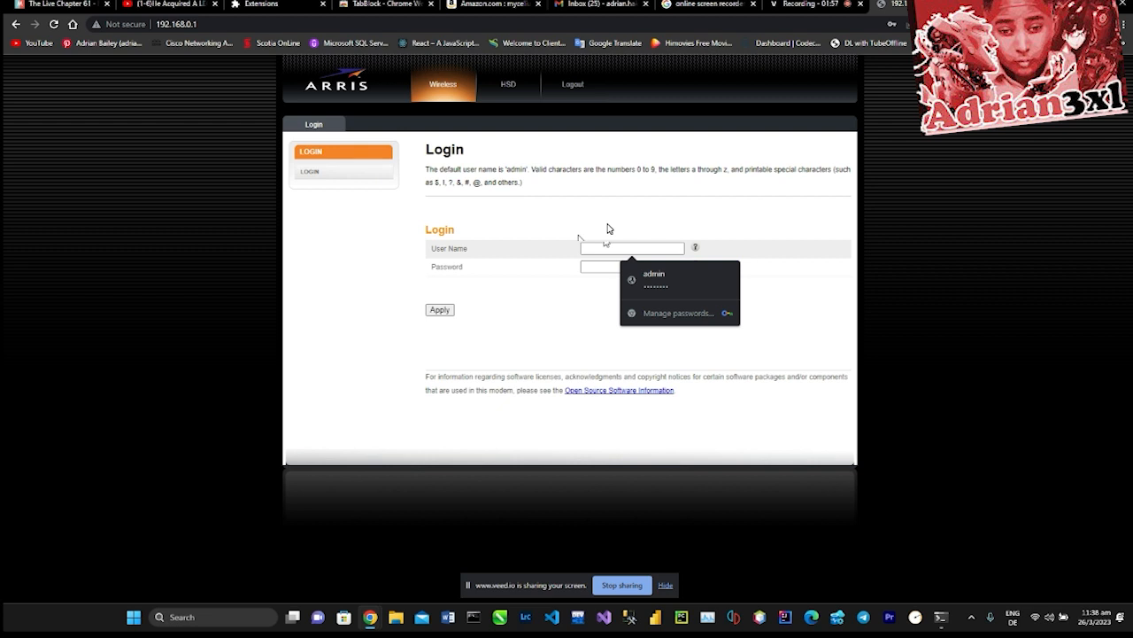
pyautogui.moveTo(772, 210)
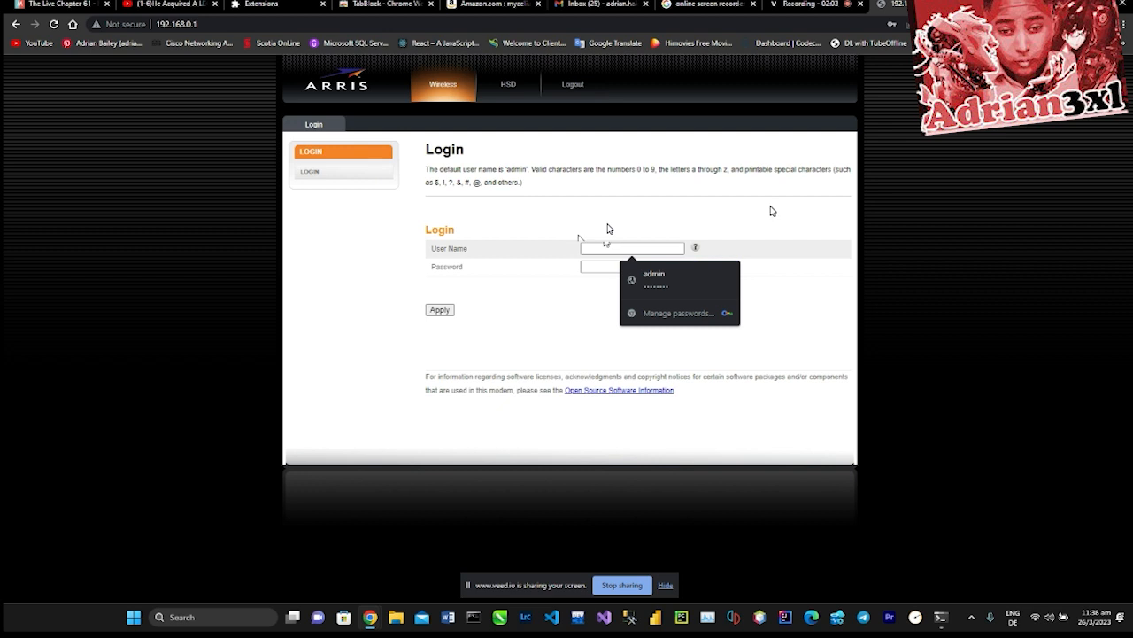
pyautogui.click(631, 248)
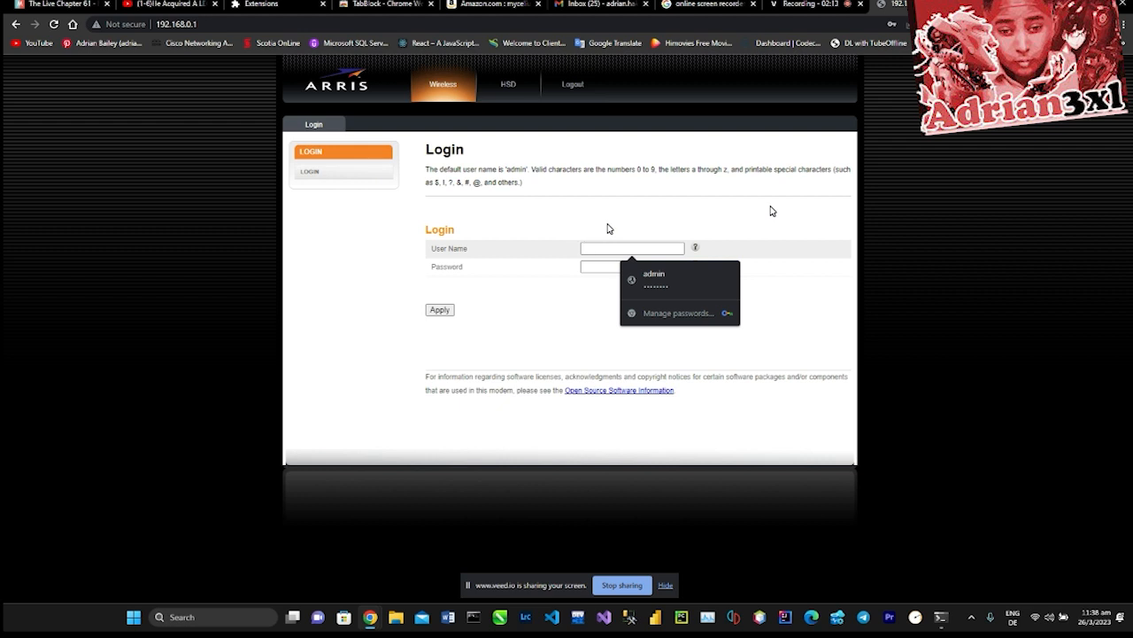
pyautogui.moveTo(579, 237)
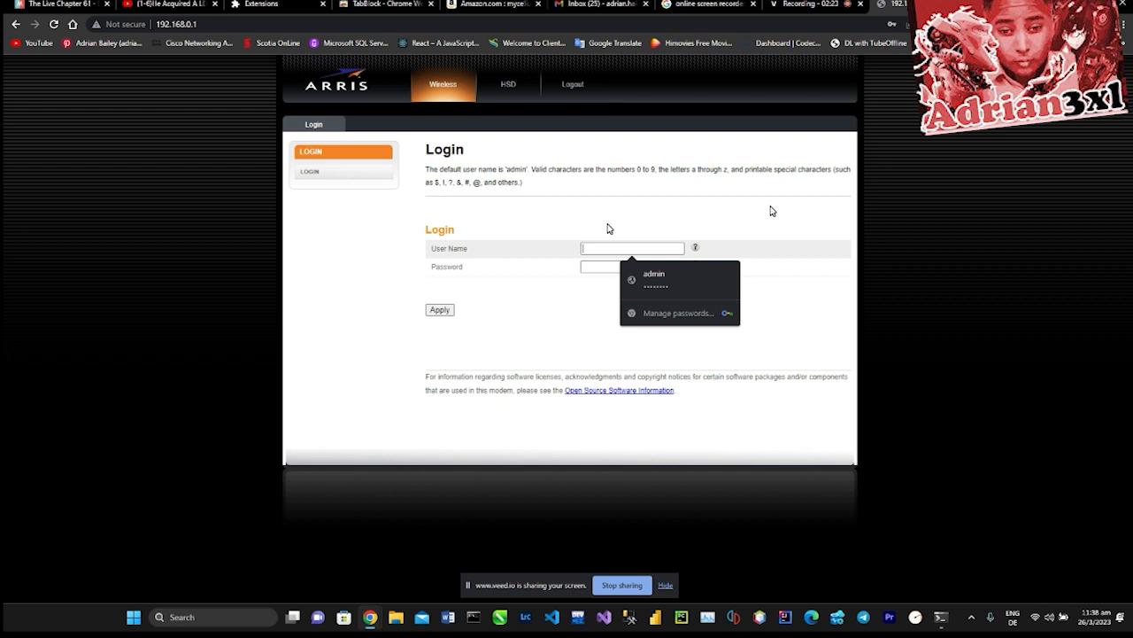
pyautogui.moveTo(580, 241)
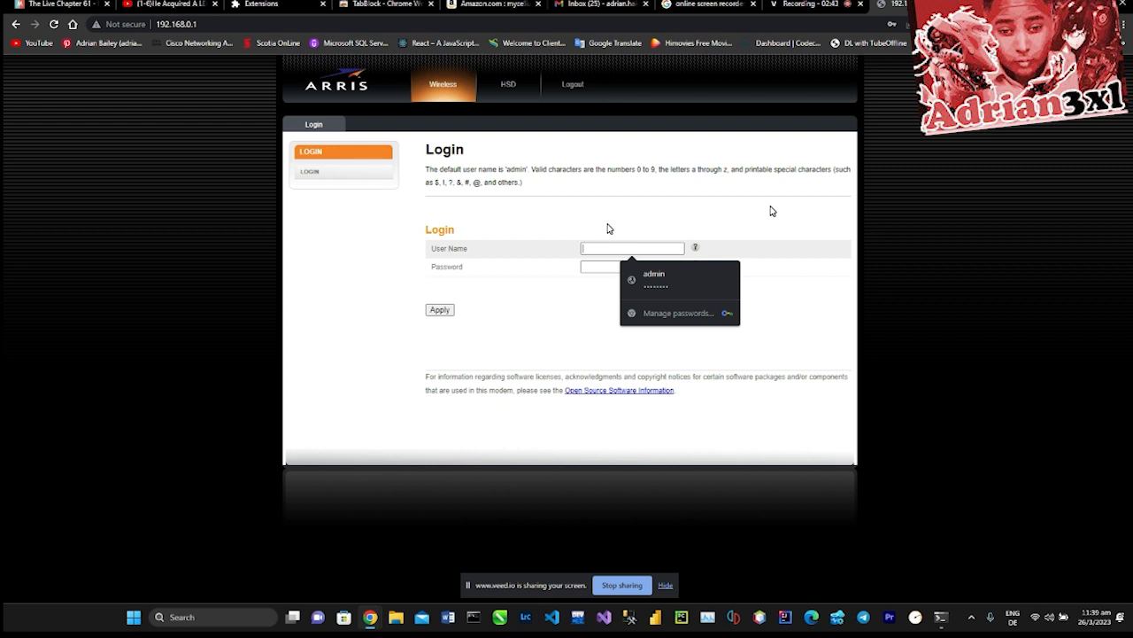
pyautogui.moveTo(579, 239)
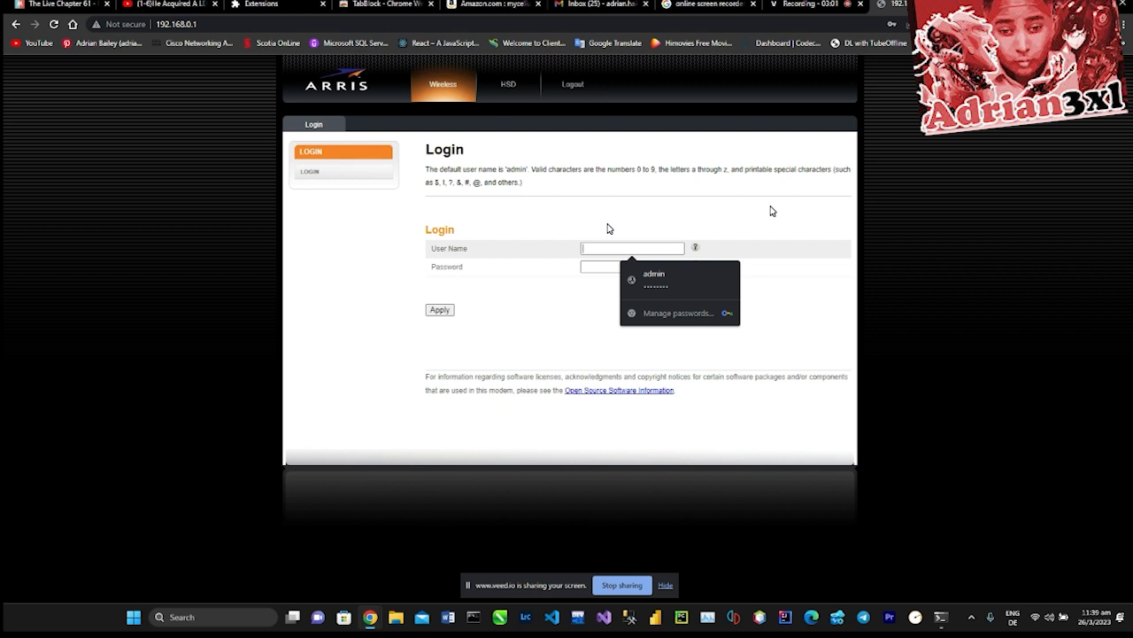
pyautogui.moveTo(581, 241)
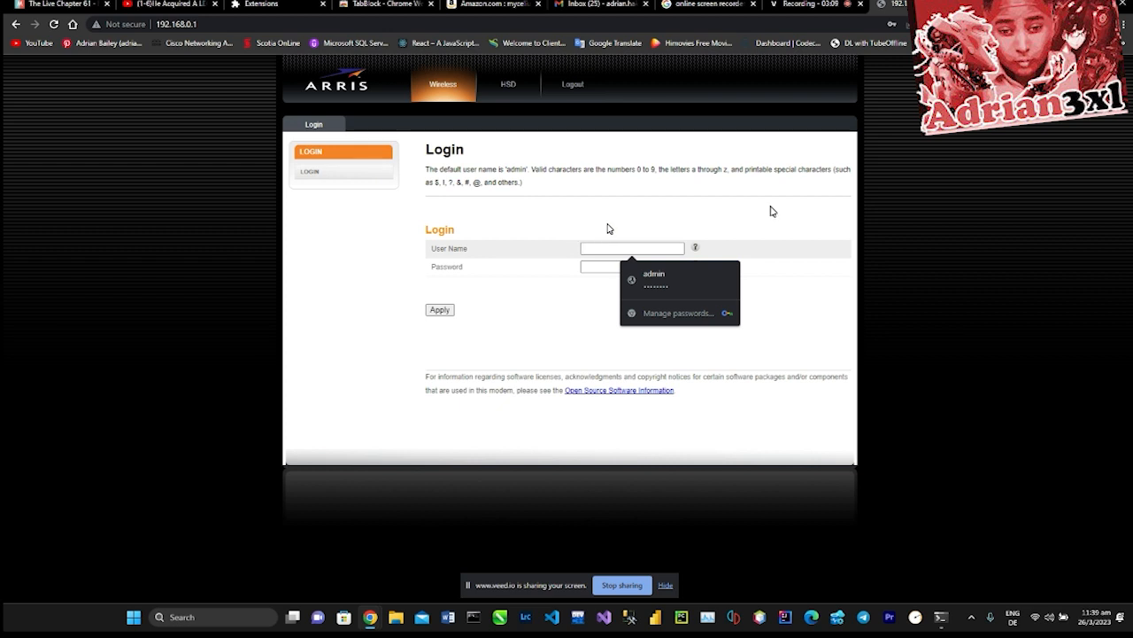
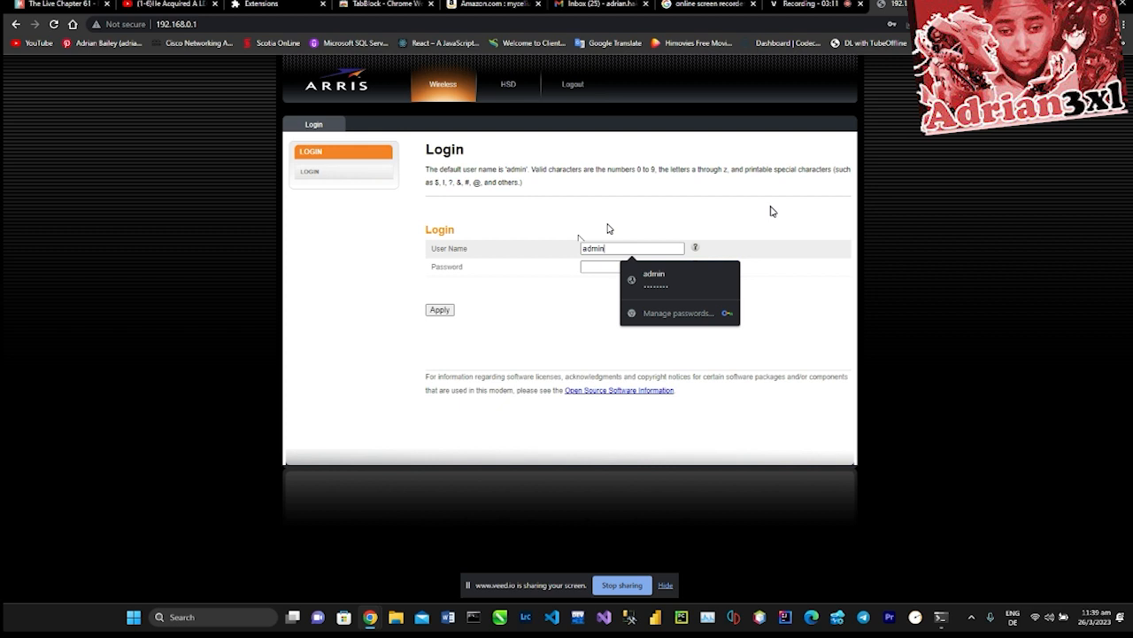
# - Sign in as admin, reaching System Basic Setup, and dismiss Chrome's breached-password warning
pyautogui.click(631, 266)
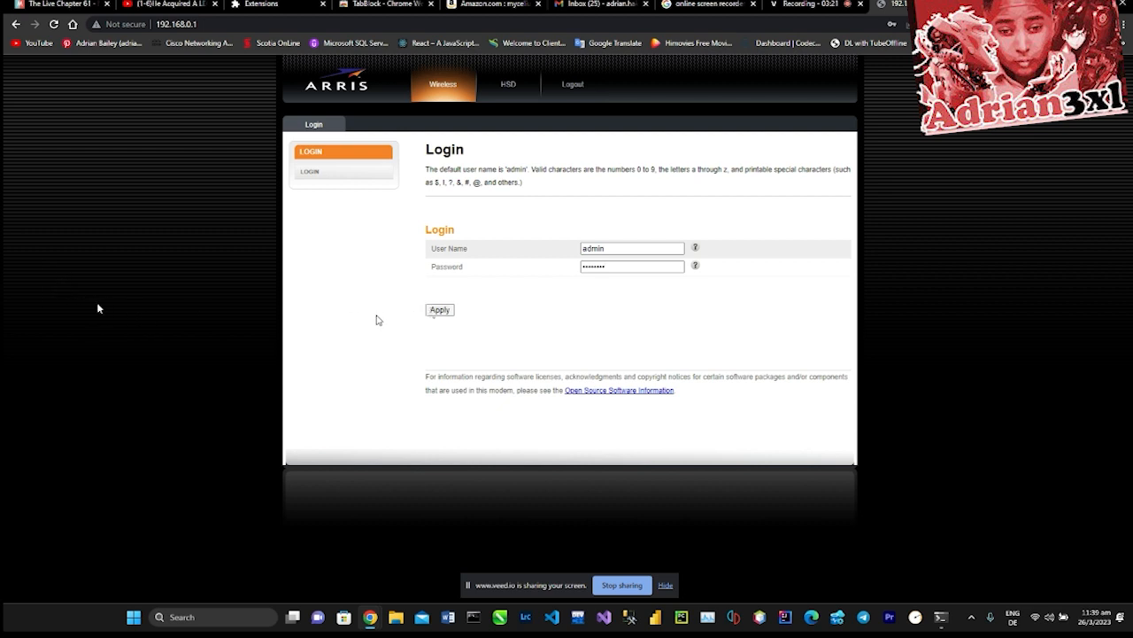
pyautogui.click(440, 309)
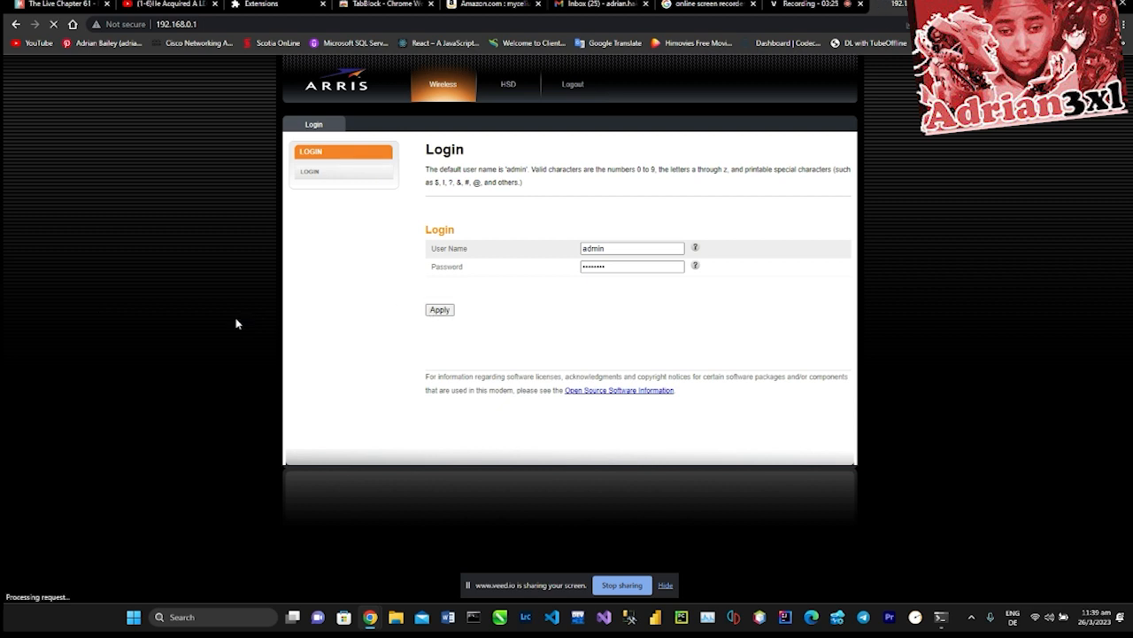
pyautogui.click(439, 310)
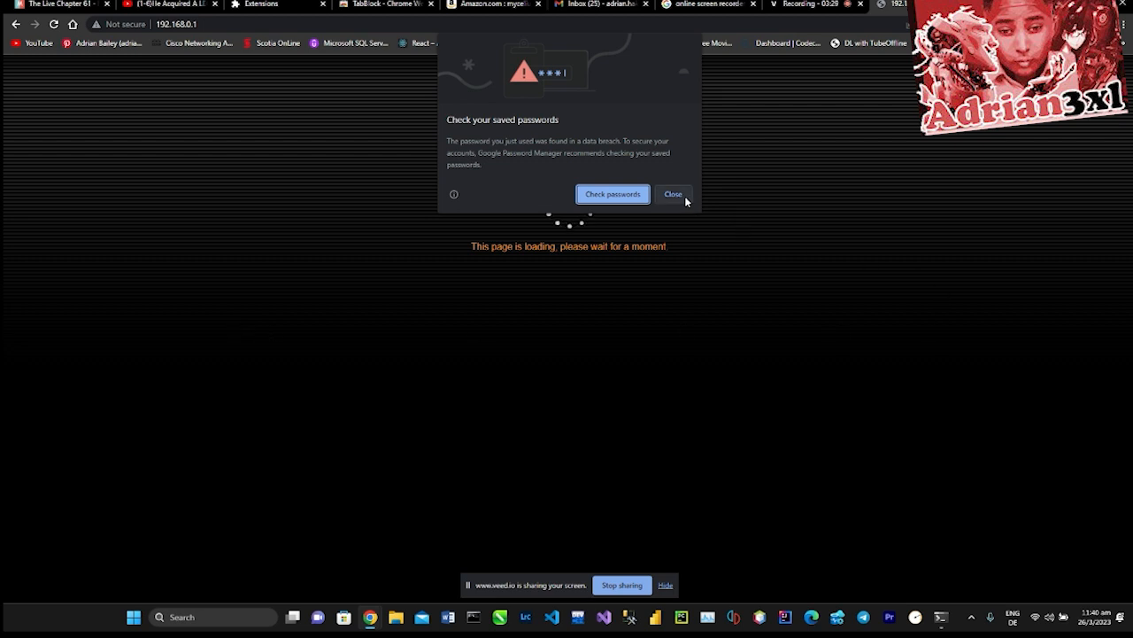
pyautogui.click(673, 193)
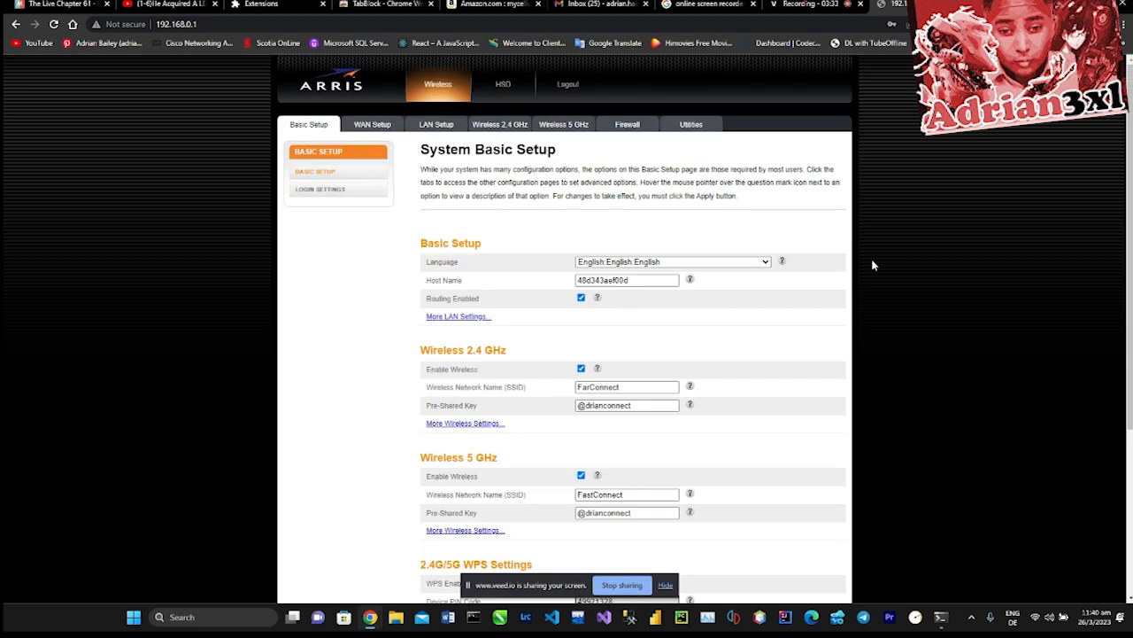
pyautogui.moveTo(918, 276)
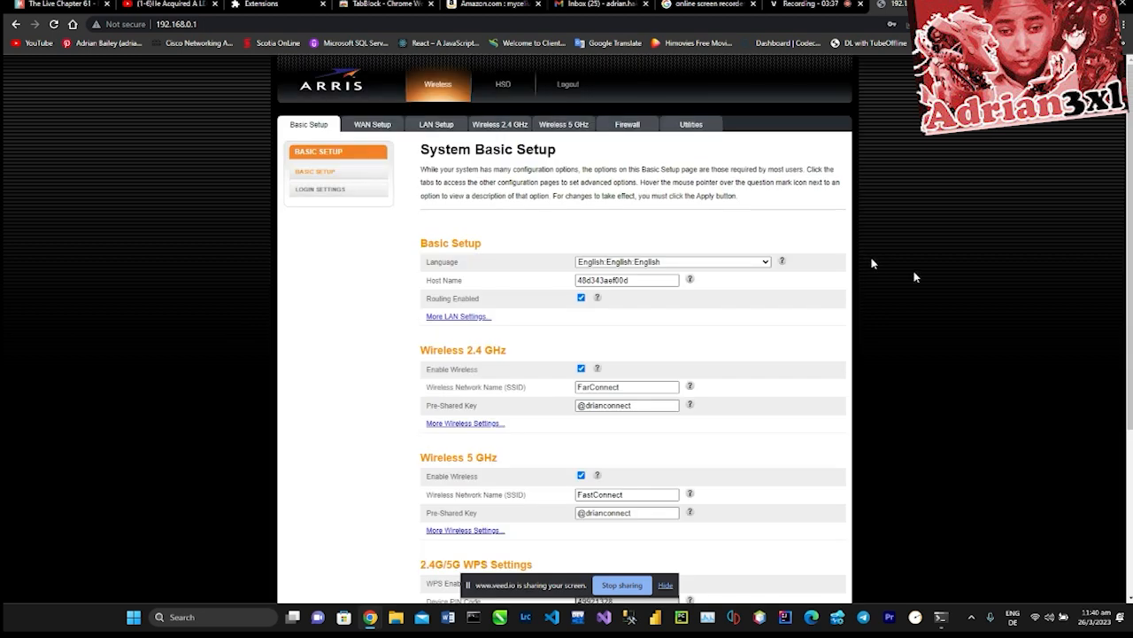
pyautogui.scroll(-3)
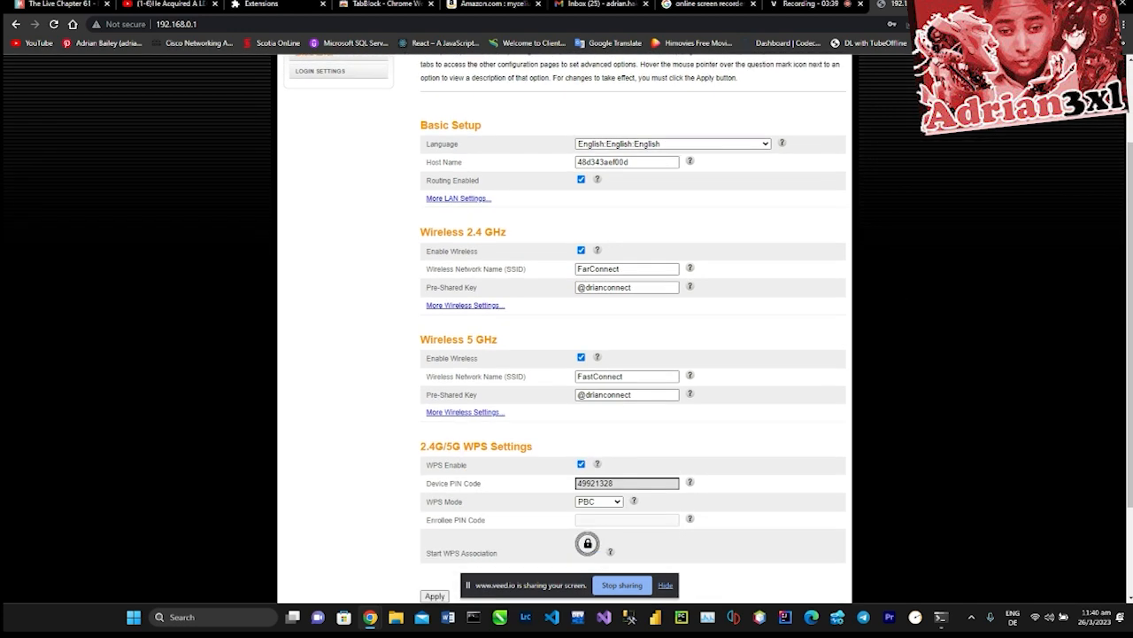
pyautogui.scroll(-3)
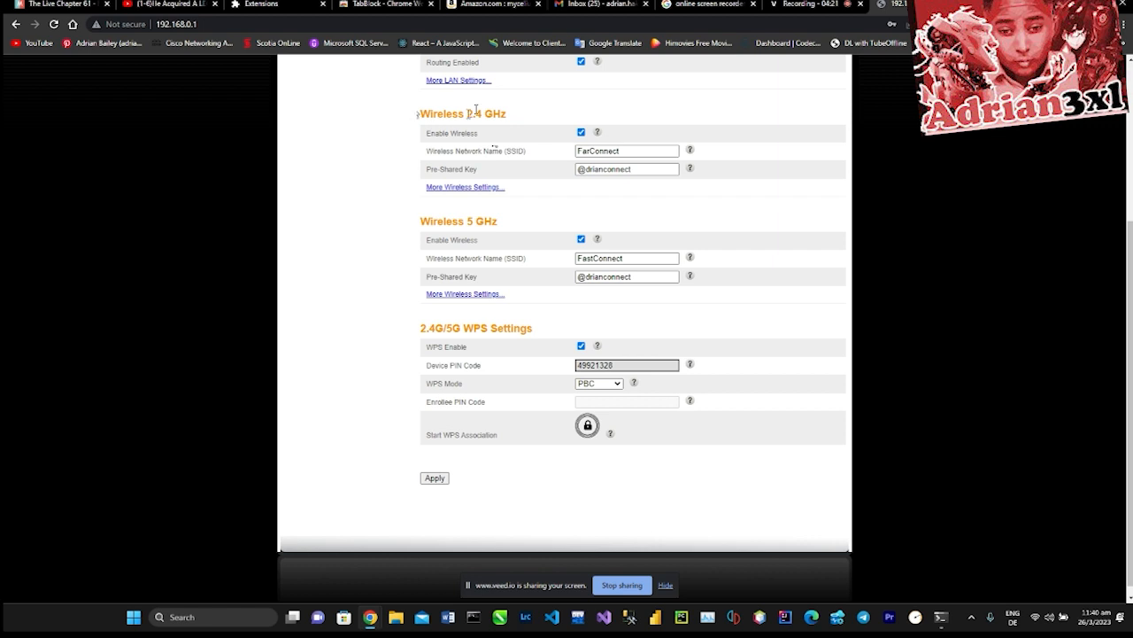
pyautogui.doubleClick(485, 114)
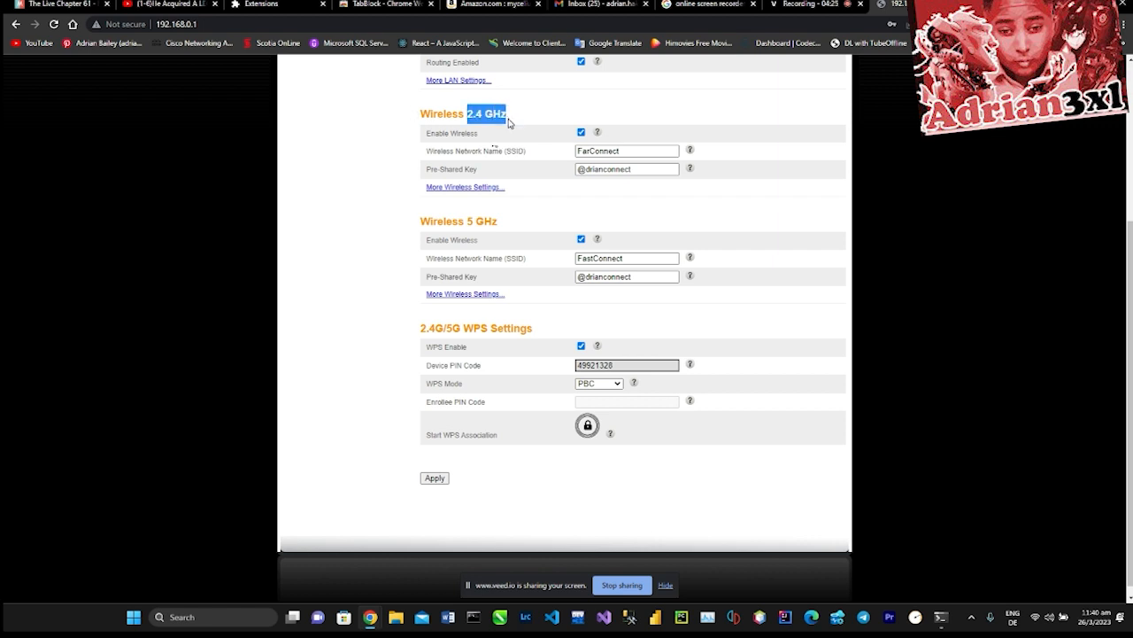
pyautogui.moveTo(521, 148)
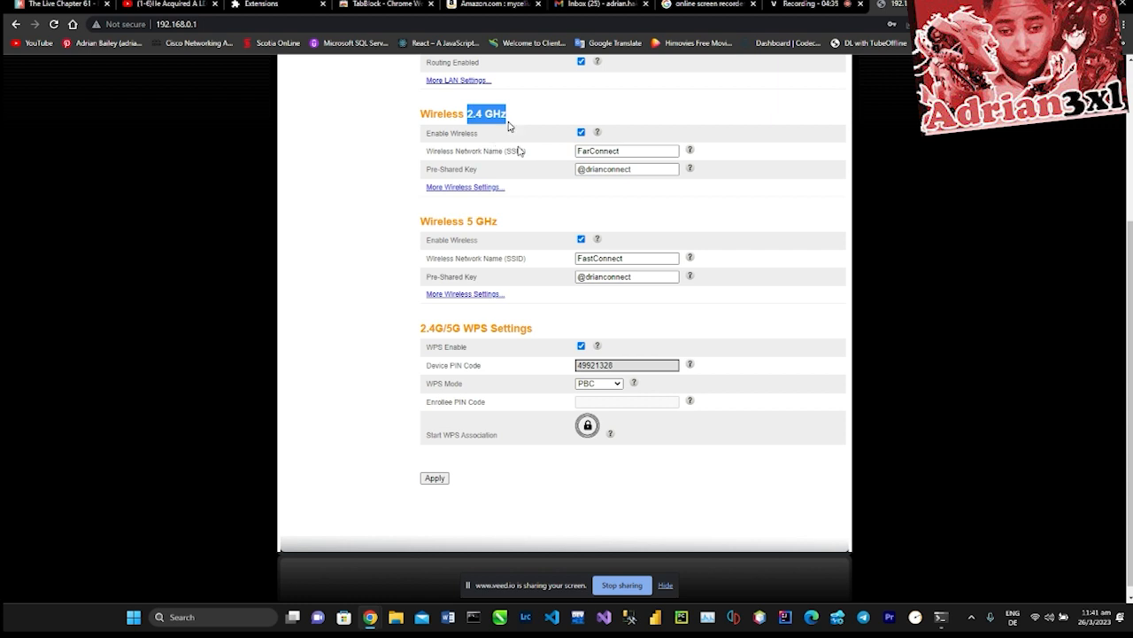
pyautogui.click(627, 170)
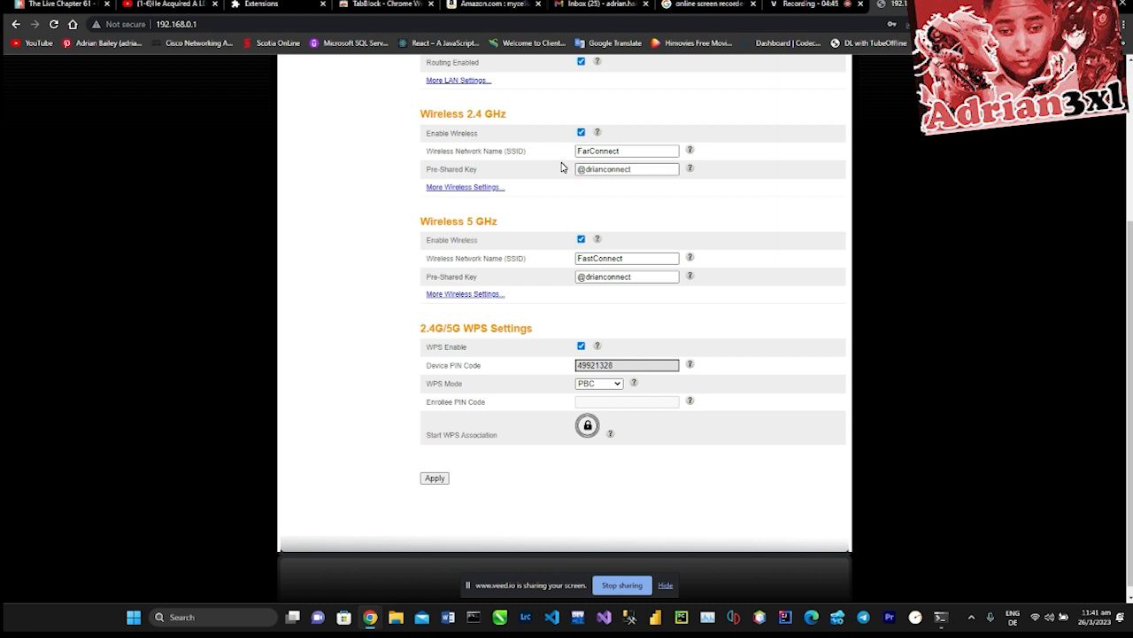
pyautogui.click(627, 170)
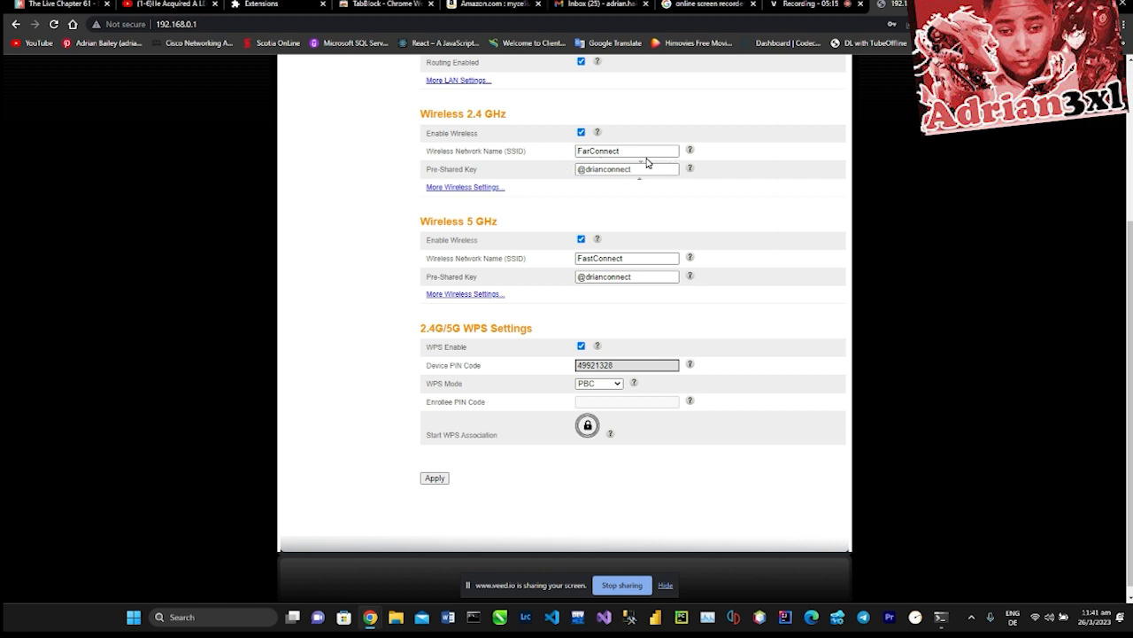
pyautogui.moveTo(563, 167)
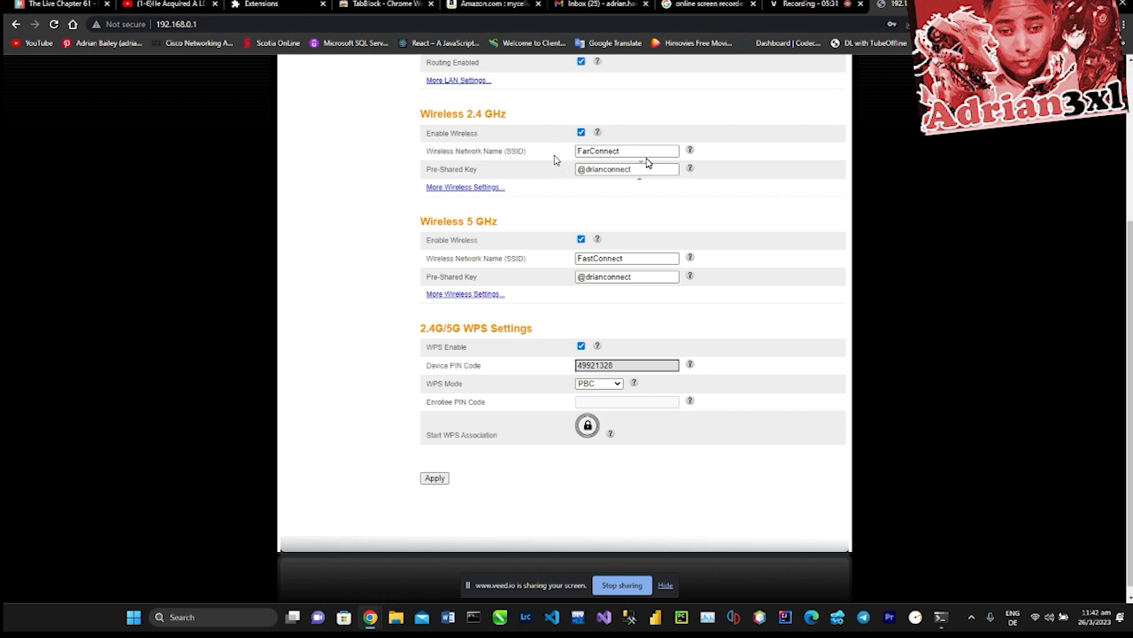
pyautogui.click(627, 170)
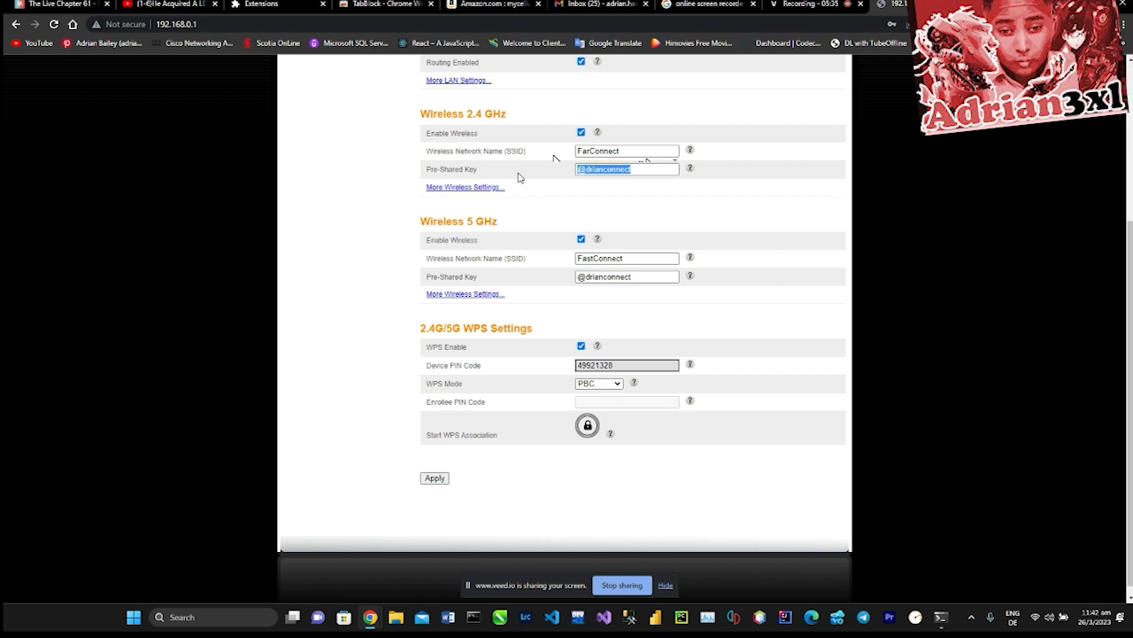
pyautogui.moveTo(421, 168)
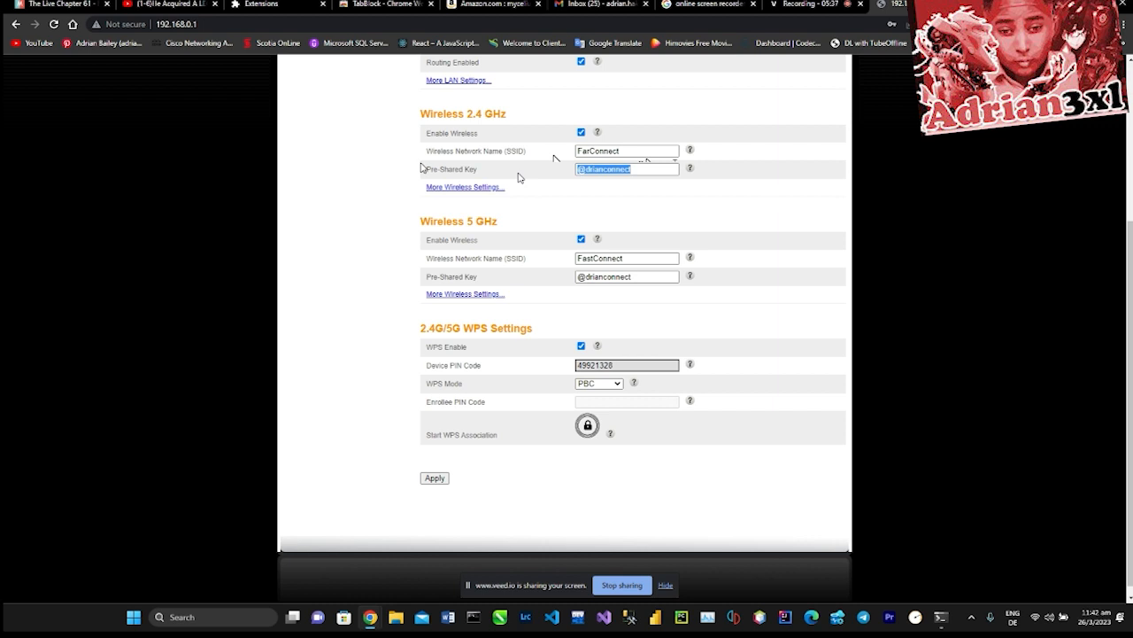
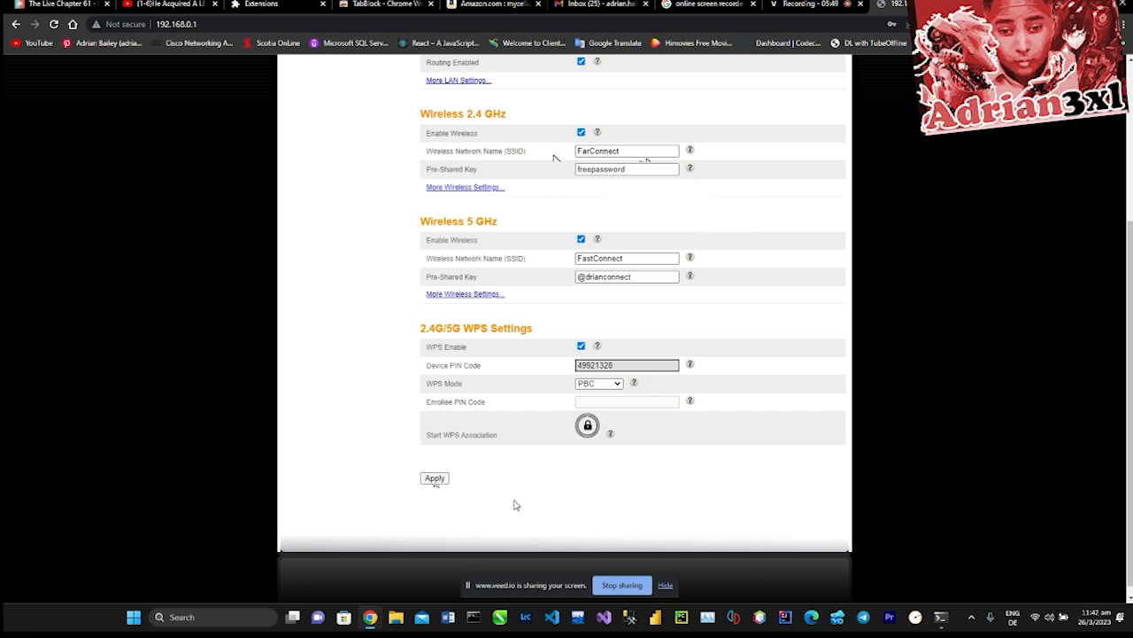
# - Apply the Basic Setup changes so the router saves the new 2.4 GHz key
pyautogui.click(433, 478)
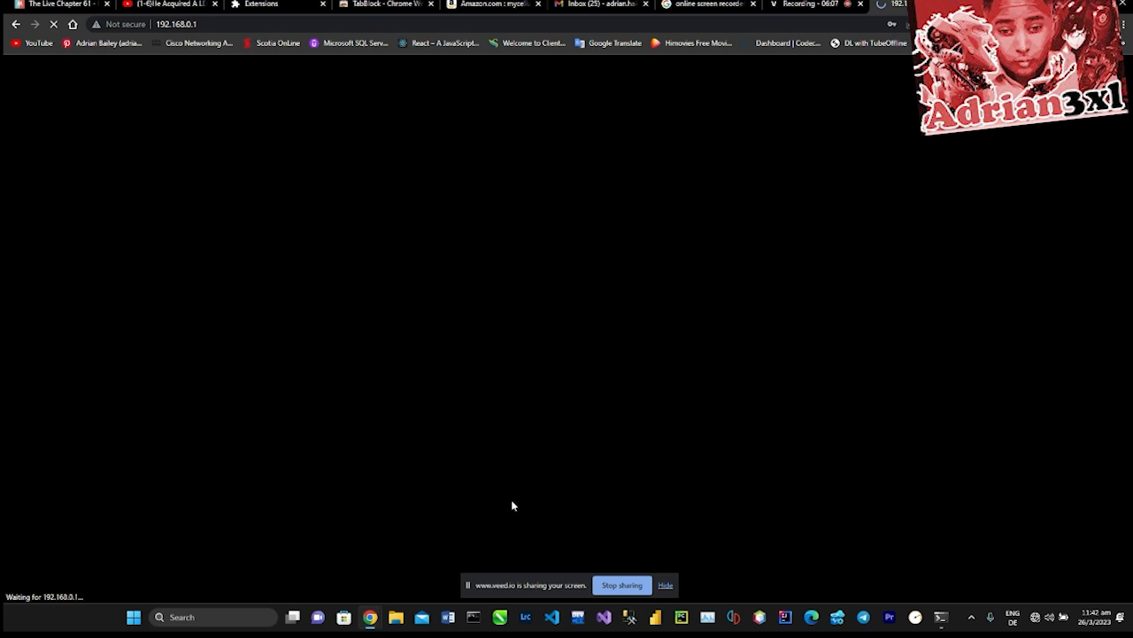
pyautogui.moveTo(776, 529)
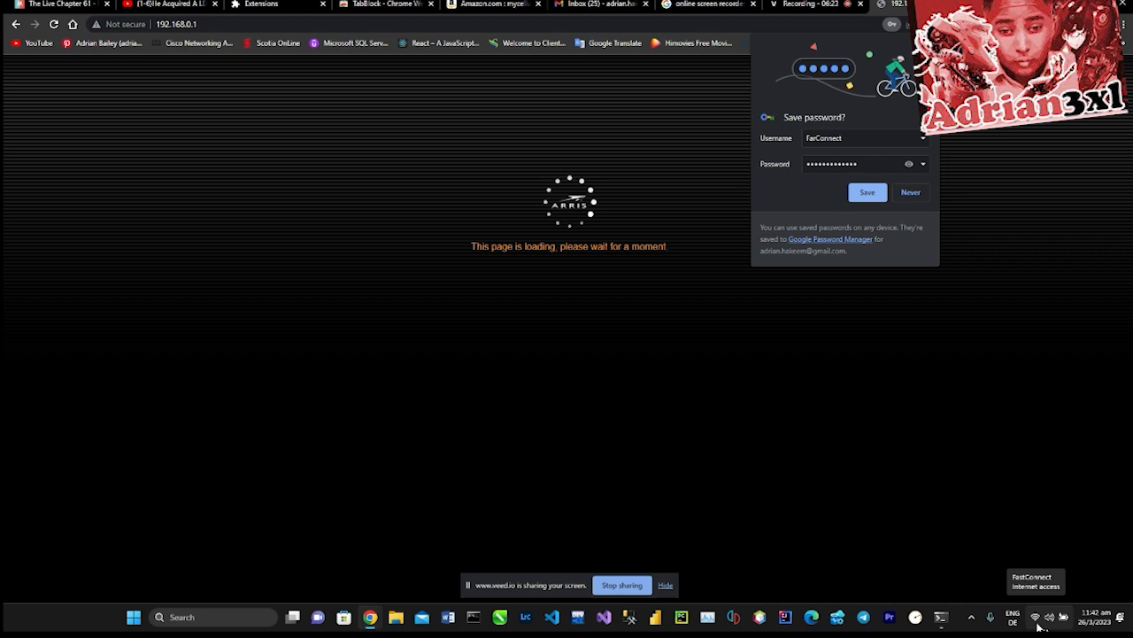
# - From Windows quick settings, start connecting the laptop to the router's 2.4 GHz network
pyautogui.click(1036, 616)
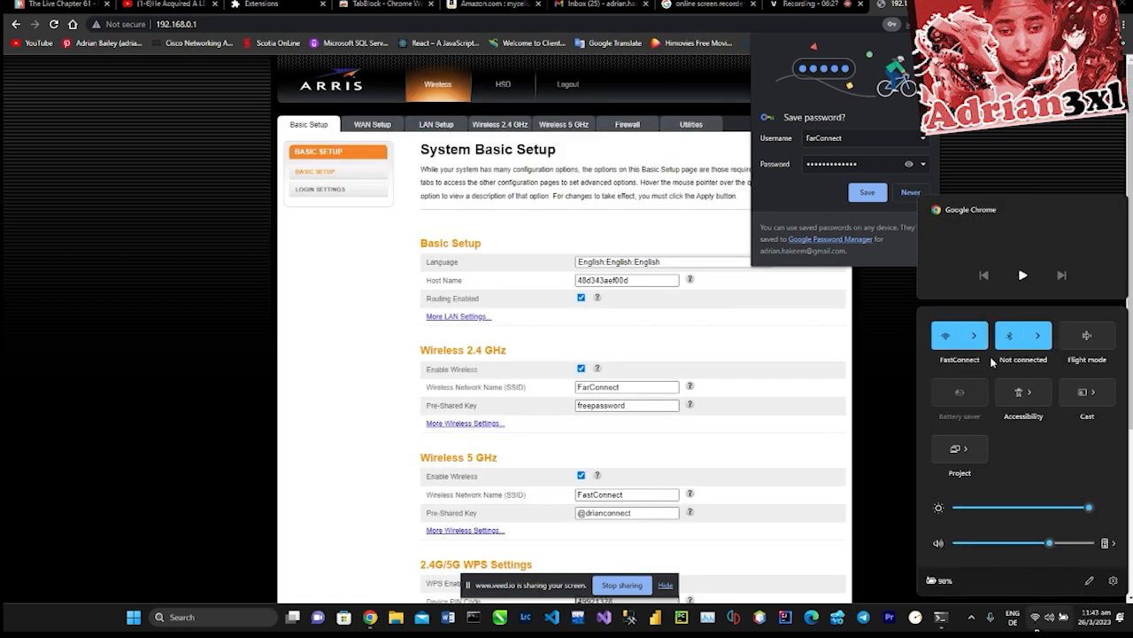
pyautogui.click(974, 335)
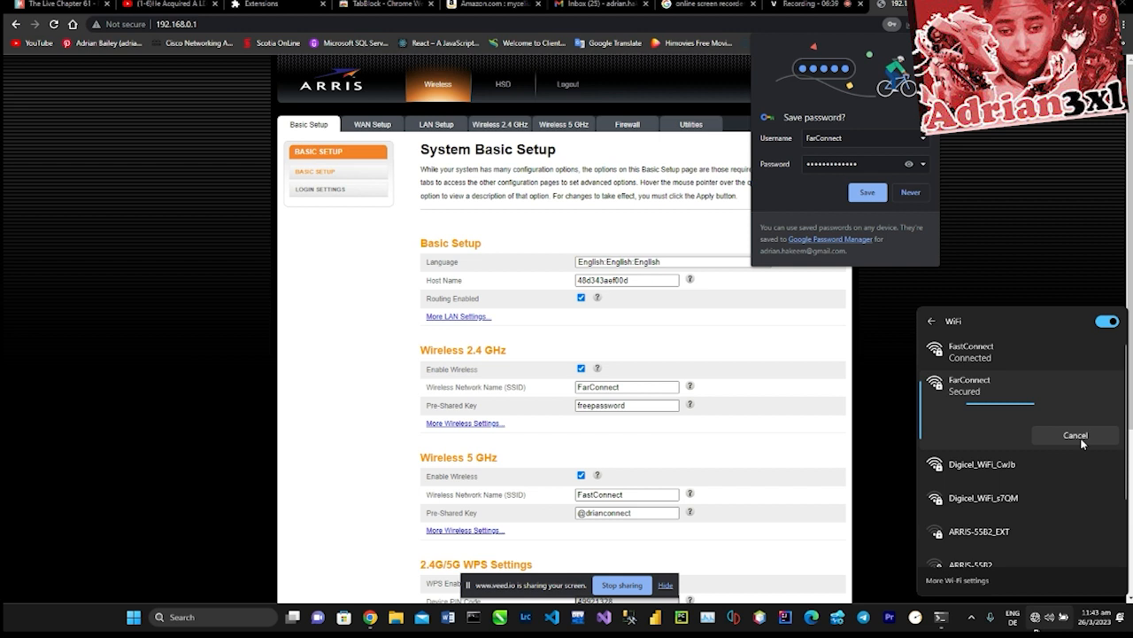
pyautogui.click(974, 386)
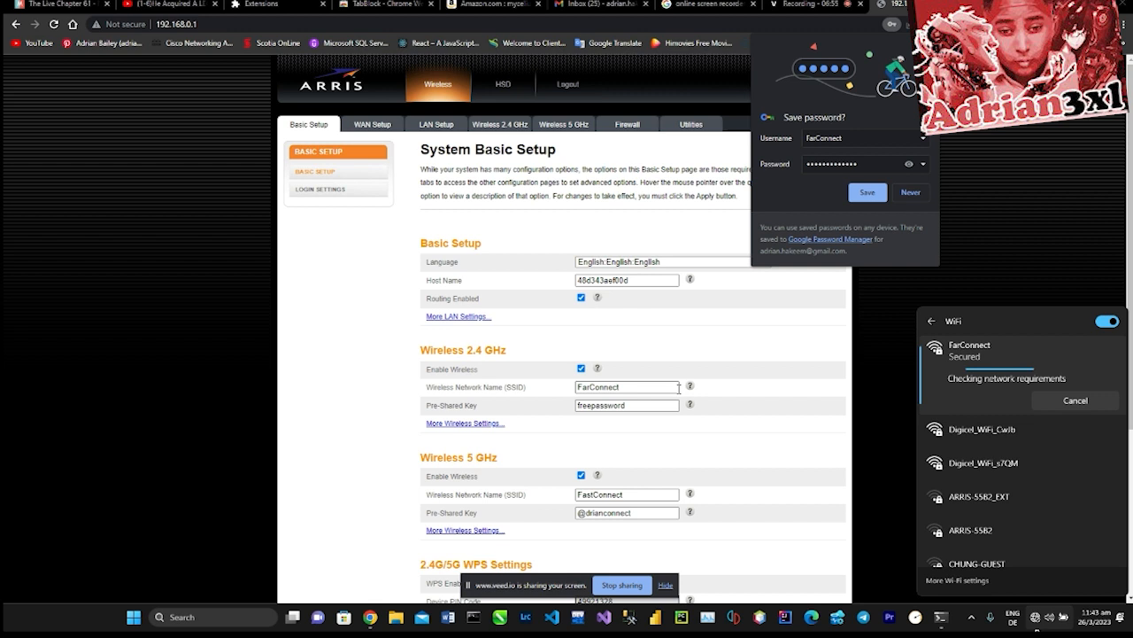
pyautogui.moveTo(747, 322)
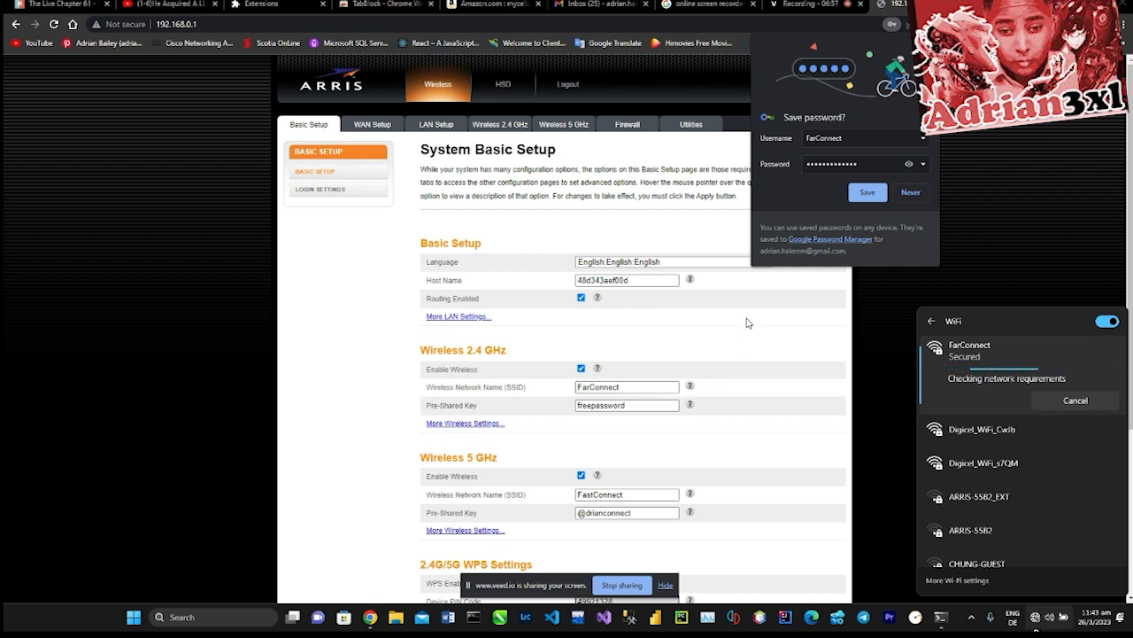
pyautogui.moveTo(744, 326)
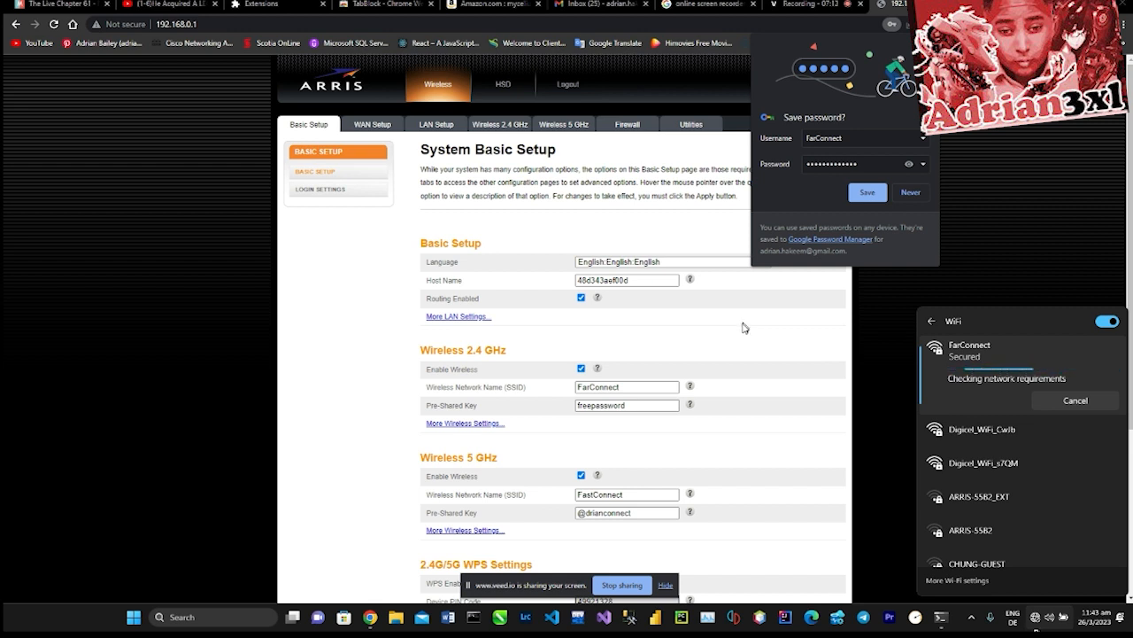
pyautogui.moveTo(928, 393)
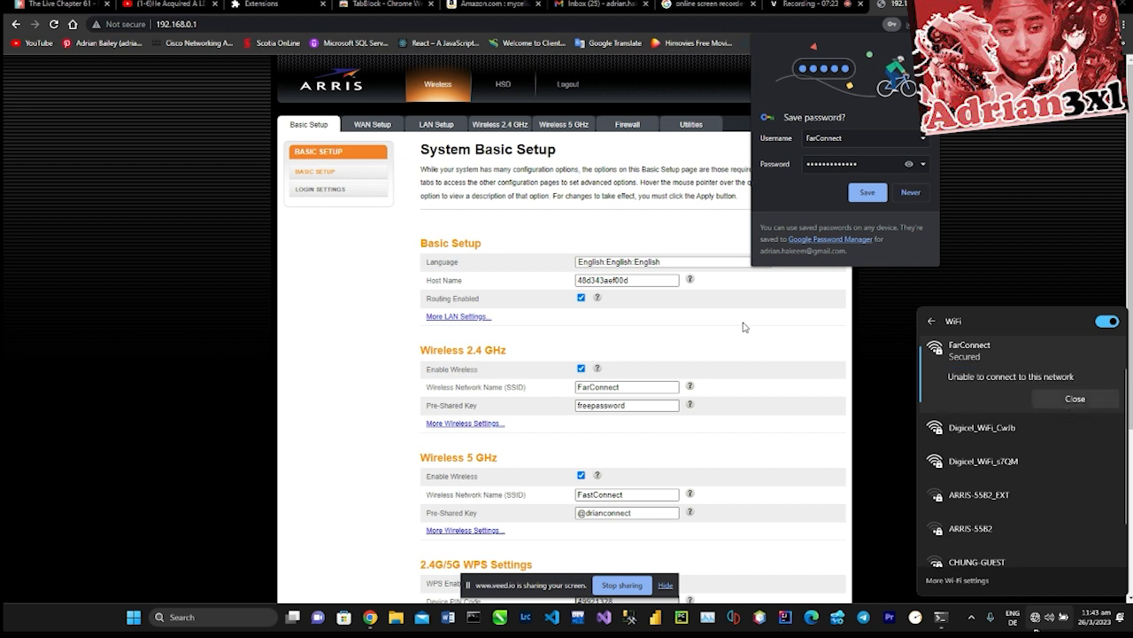
pyautogui.moveTo(1067, 415)
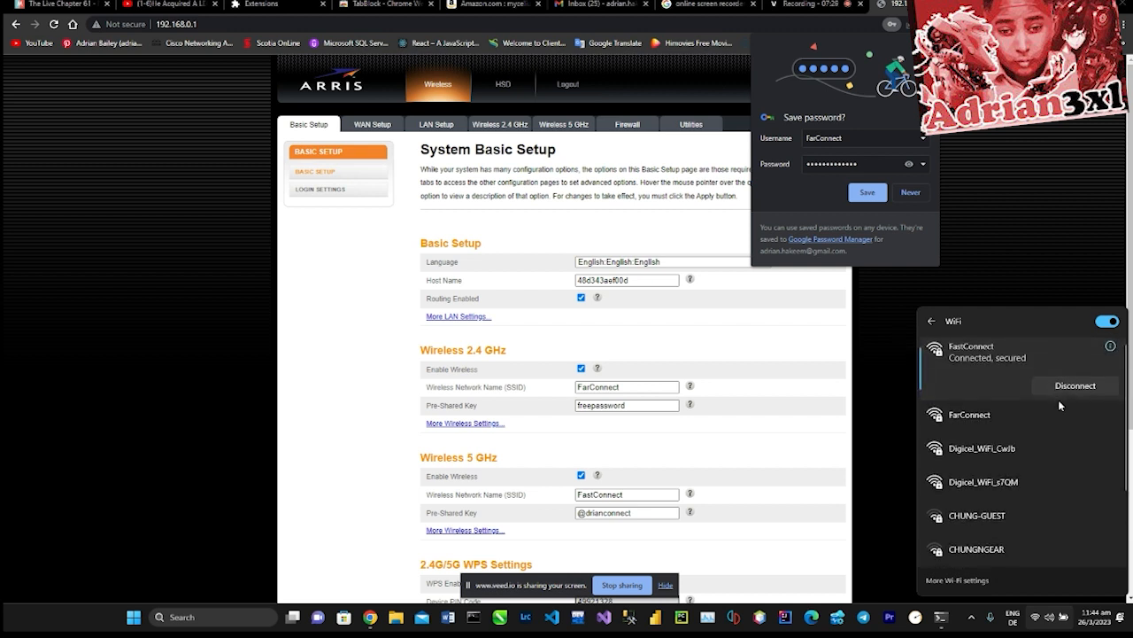
# - Select FarConnect, disable automatic connection, start joining, then cancel and close the list
pyautogui.click(974, 415)
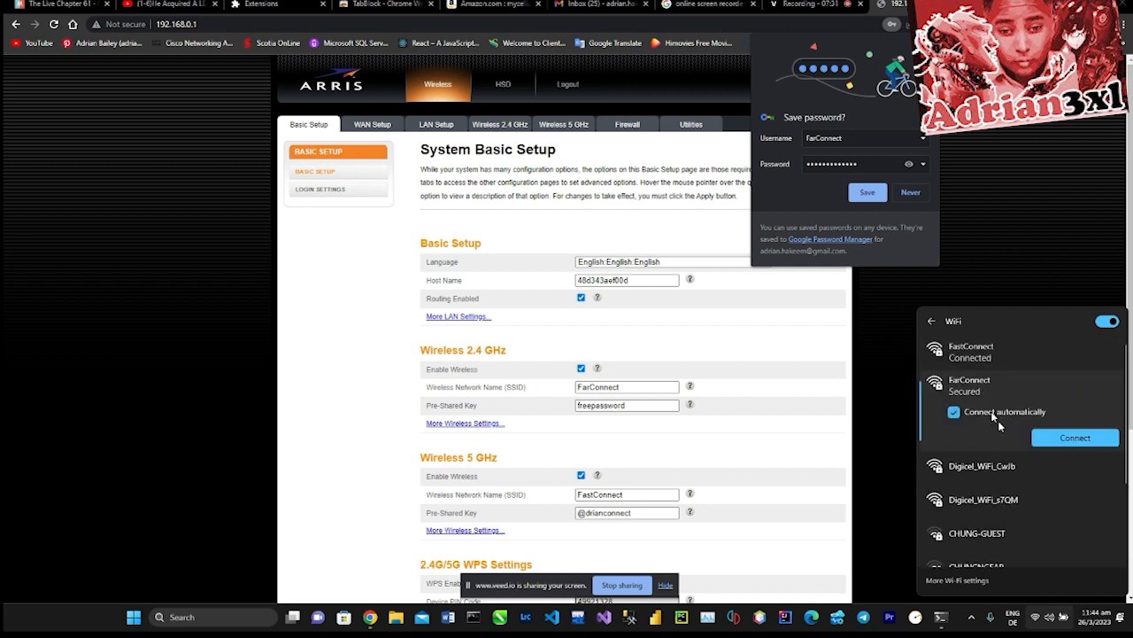
pyautogui.rightClick(969, 386)
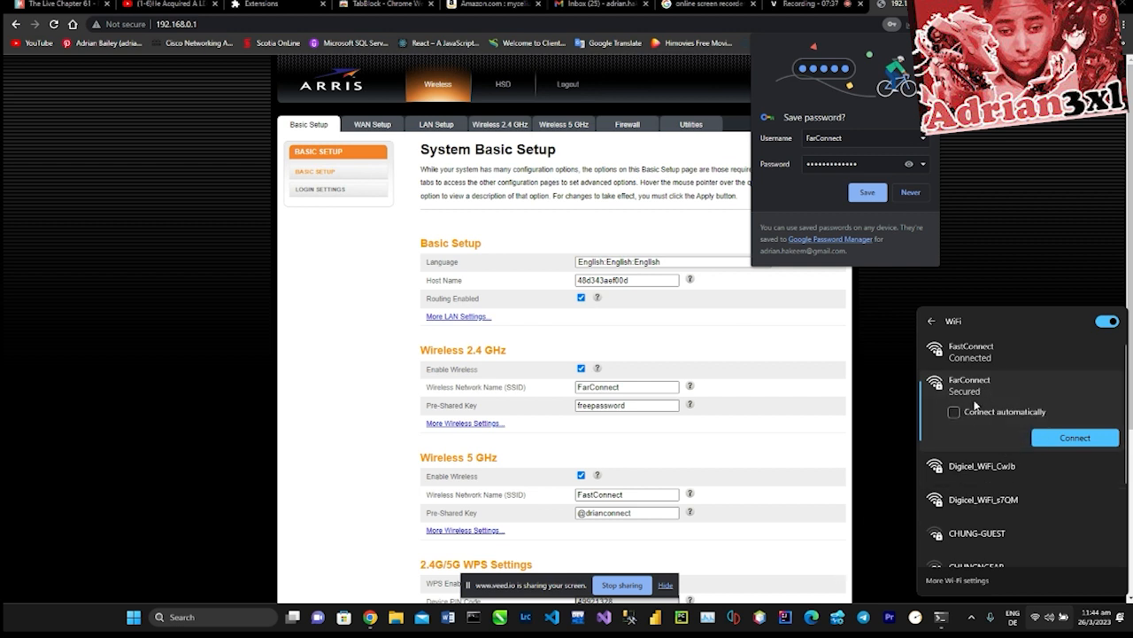
pyautogui.moveTo(744, 326)
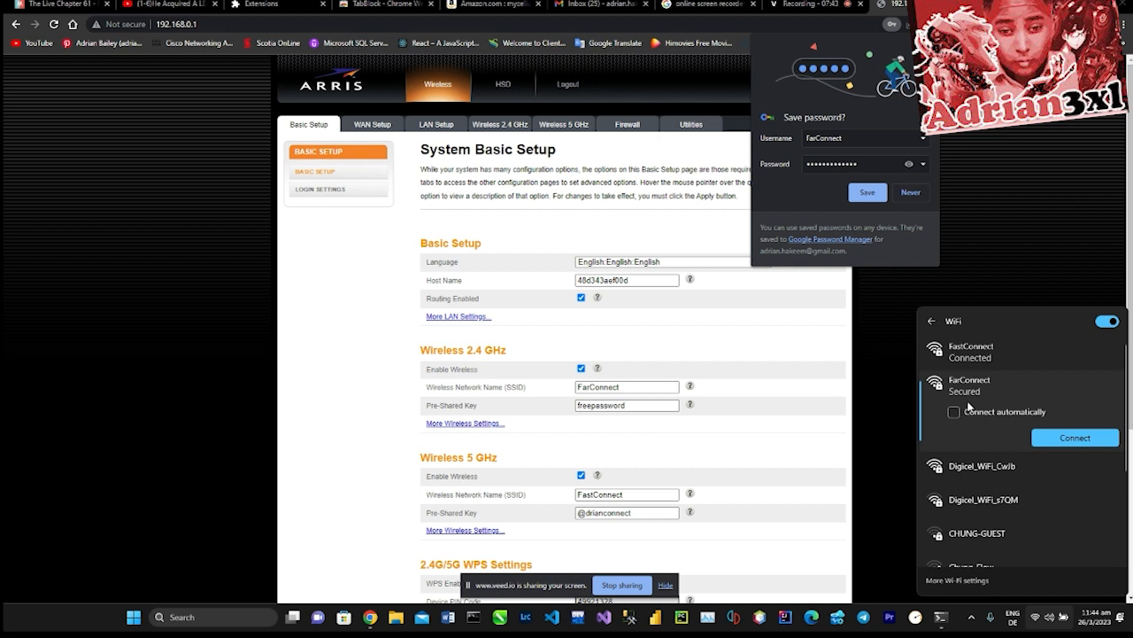
pyautogui.click(1074, 436)
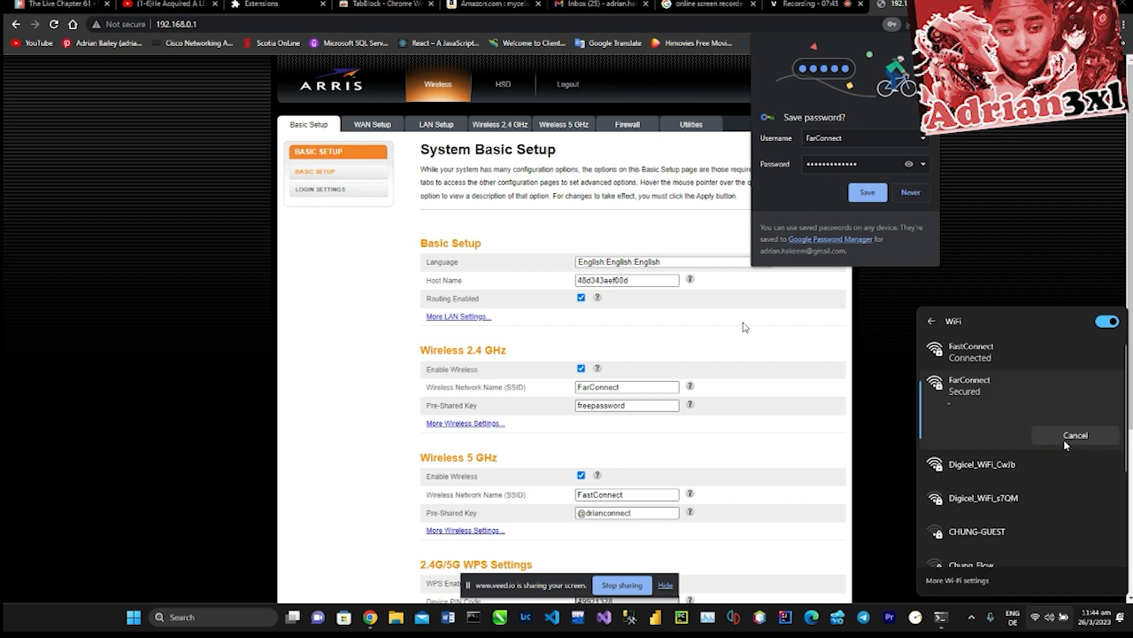
pyautogui.click(992, 386)
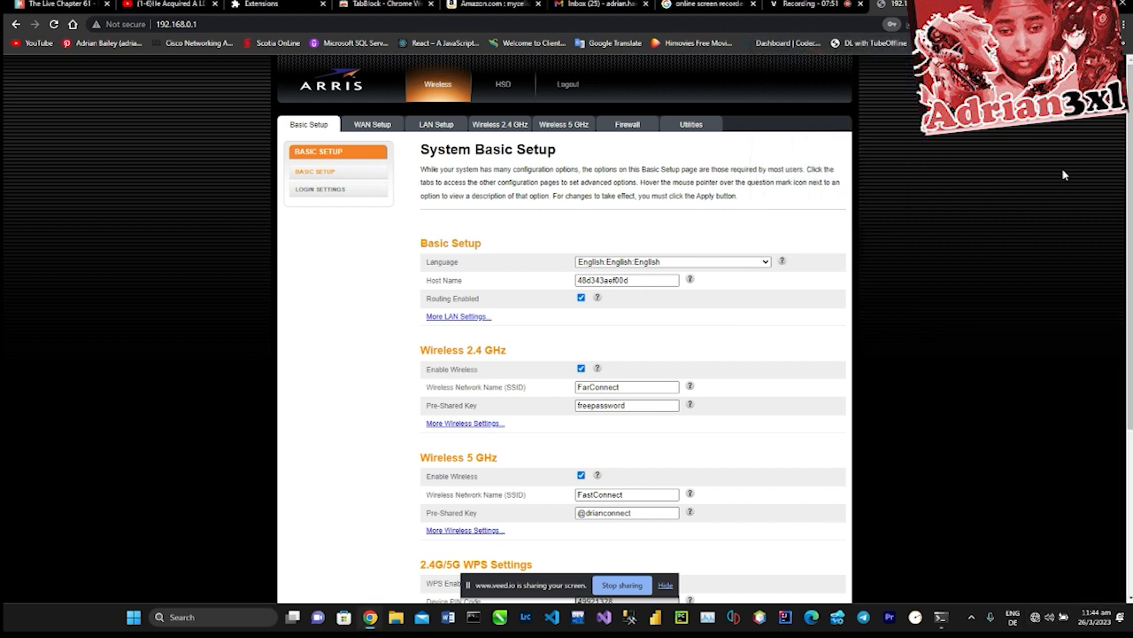
# - Reopen the Wi-Fi list, select FarConnect and connect to reach the security key prompt
pyautogui.click(1036, 616)
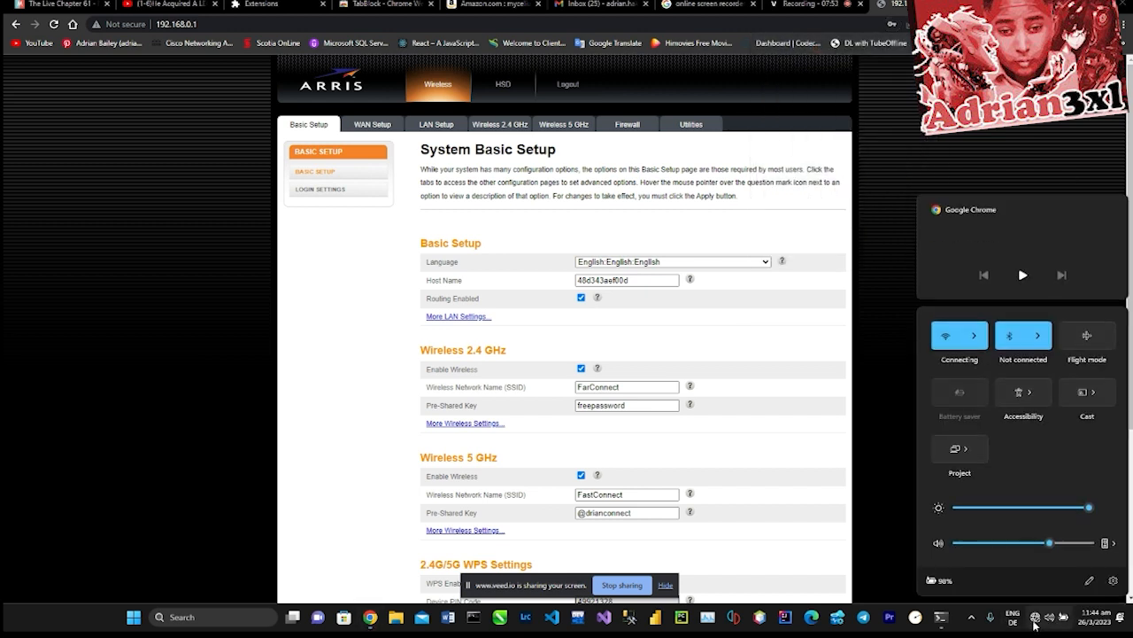
pyautogui.click(974, 335)
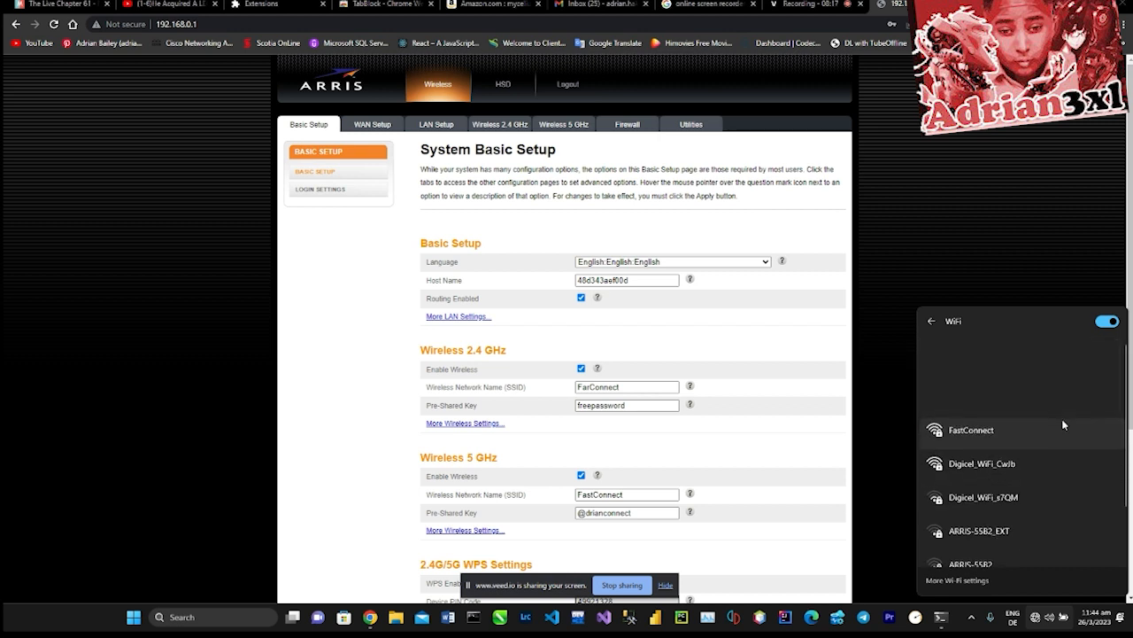
pyautogui.click(970, 430)
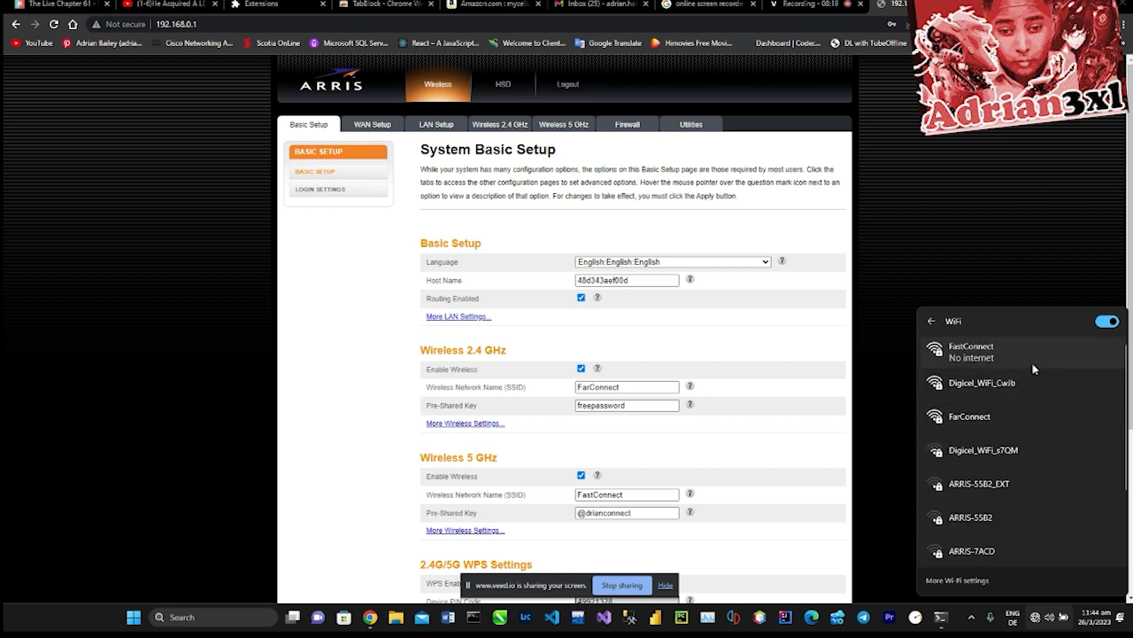
pyautogui.click(970, 416)
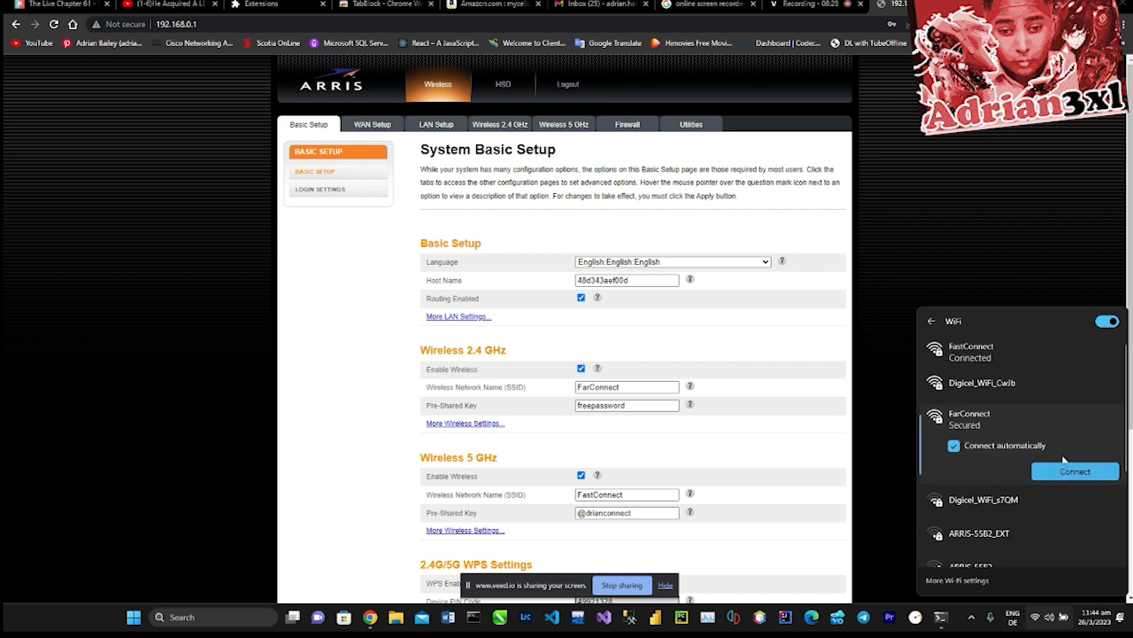
pyautogui.click(1075, 471)
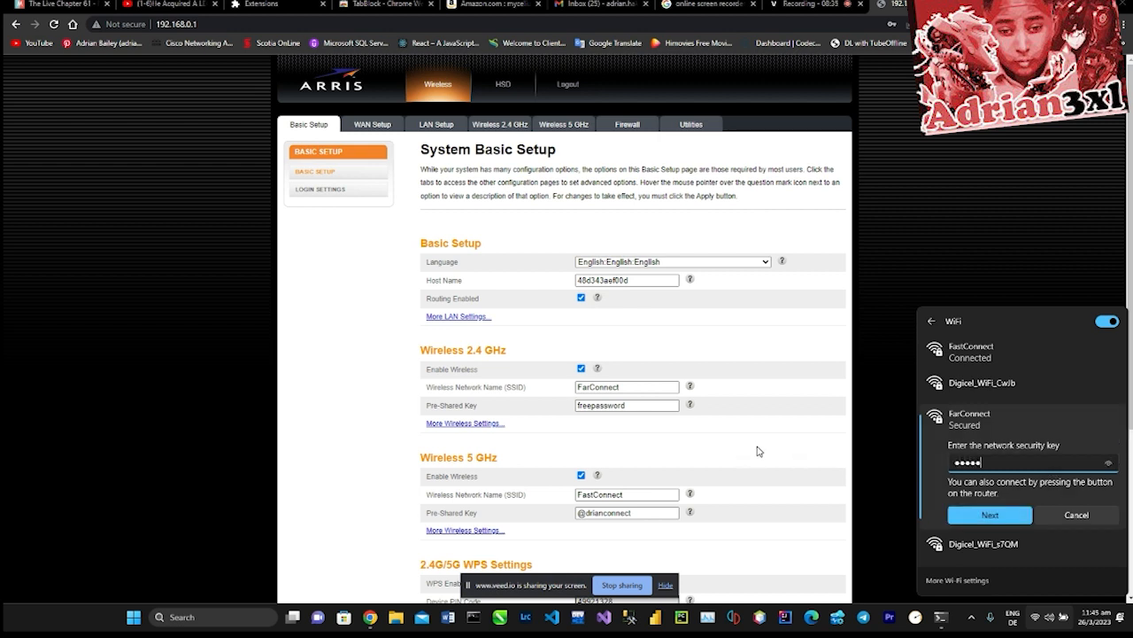
# - Enter the new security key and submit it so FarConnect shows connected and secured
pyautogui.write('password')
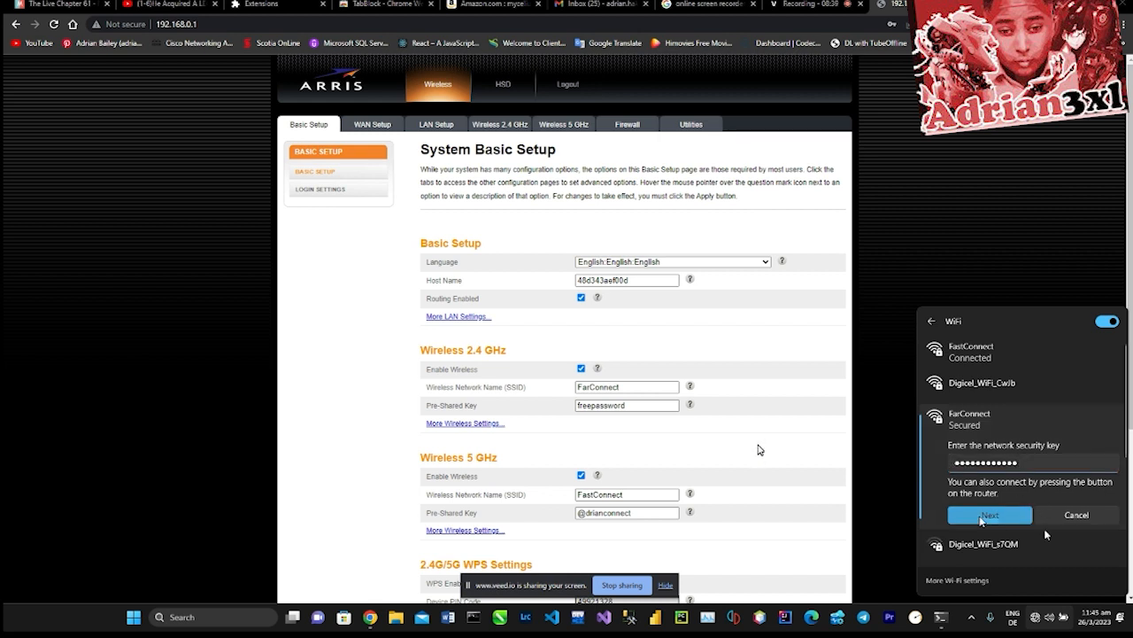
pyautogui.click(988, 514)
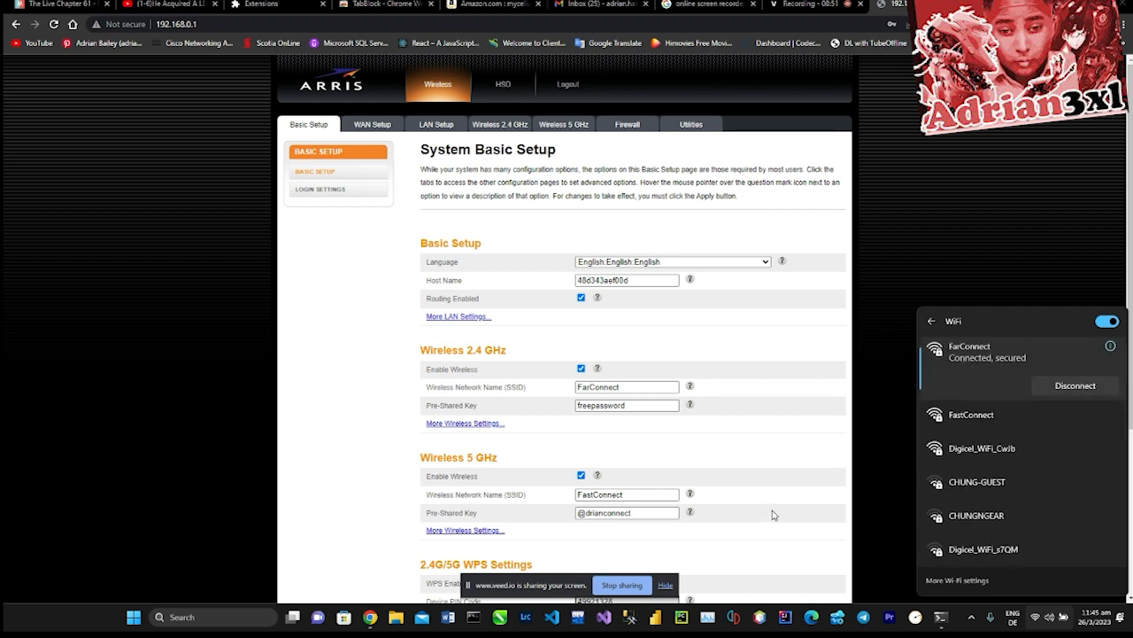
pyautogui.moveTo(753, 517)
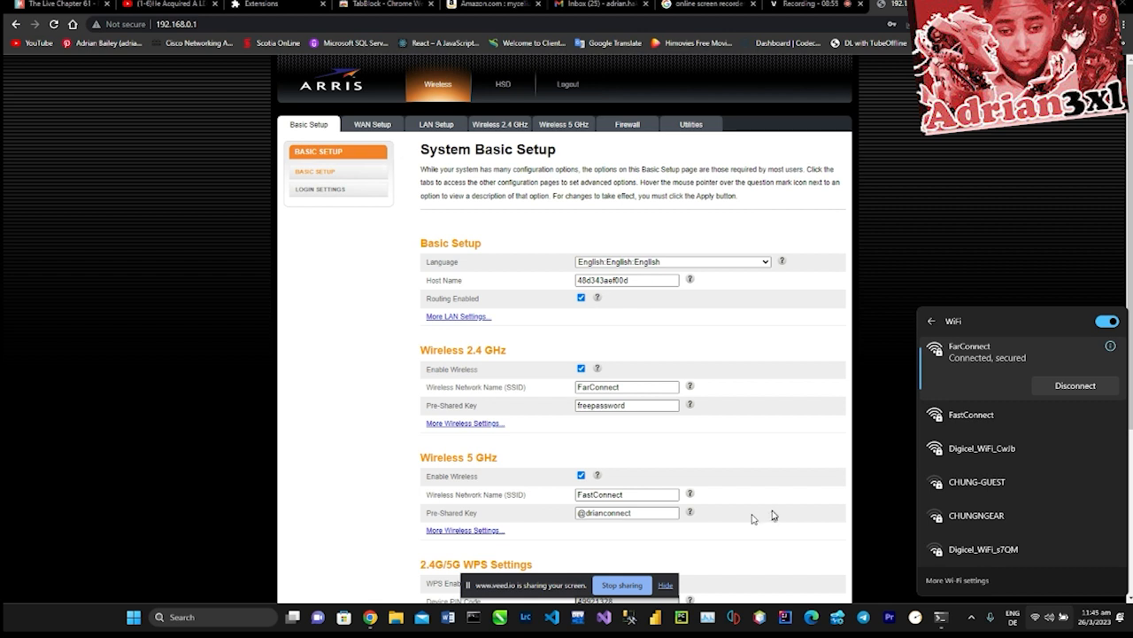
pyautogui.moveTo(772, 514)
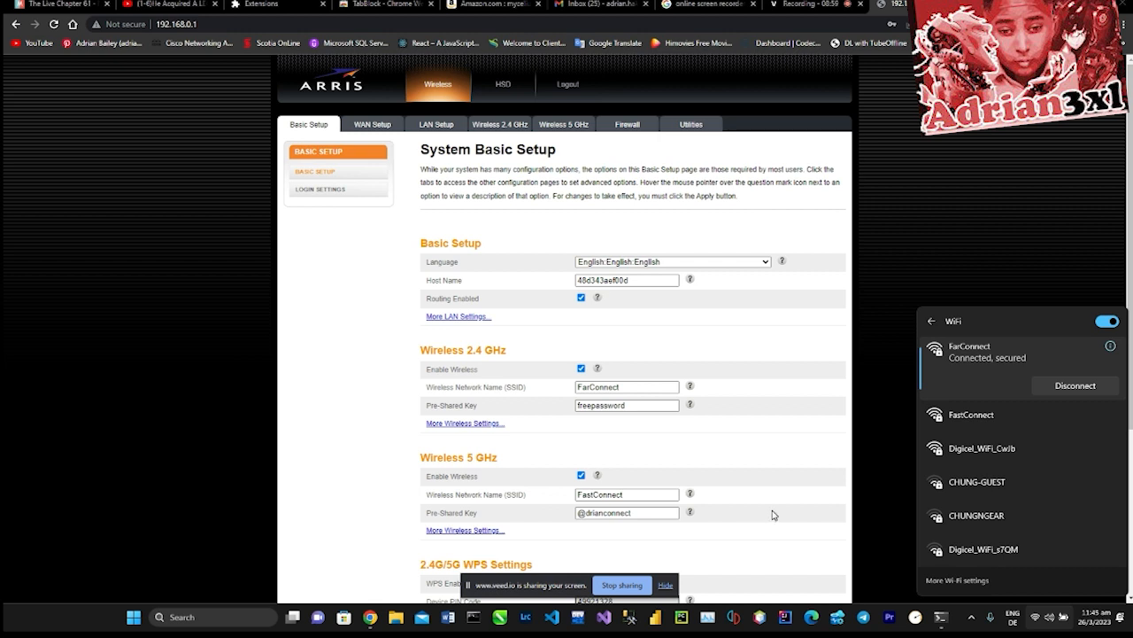
pyautogui.moveTo(752, 518)
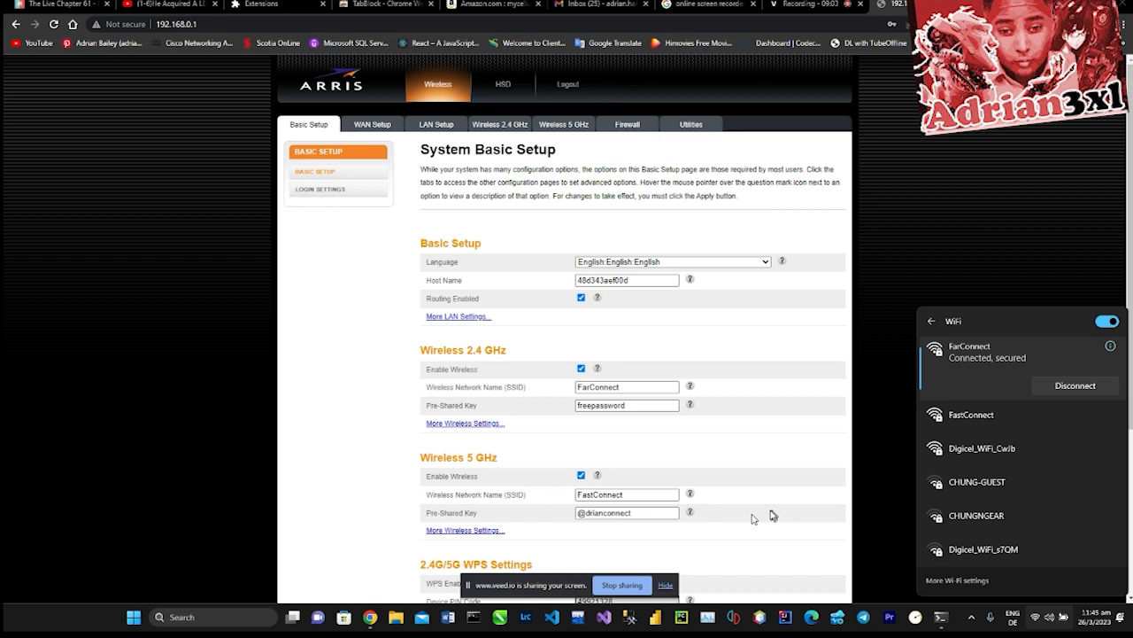
pyautogui.moveTo(754, 519)
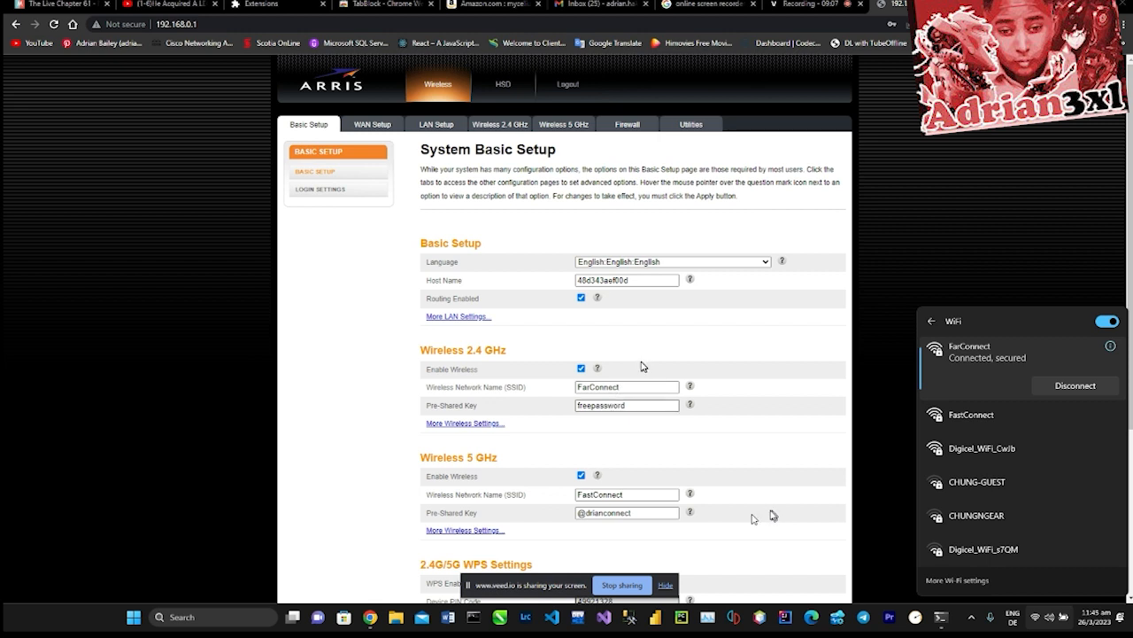
# - Select the existing 2.4 GHz Pre-Shared Key value on the Basic Setup page
pyautogui.doubleClick(600, 404)
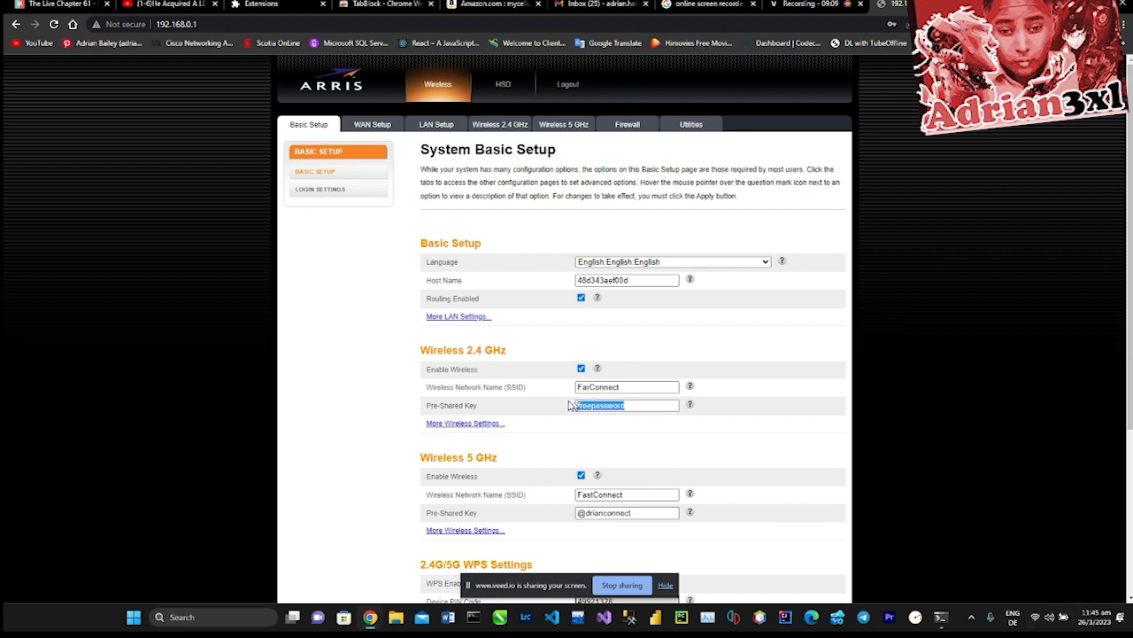